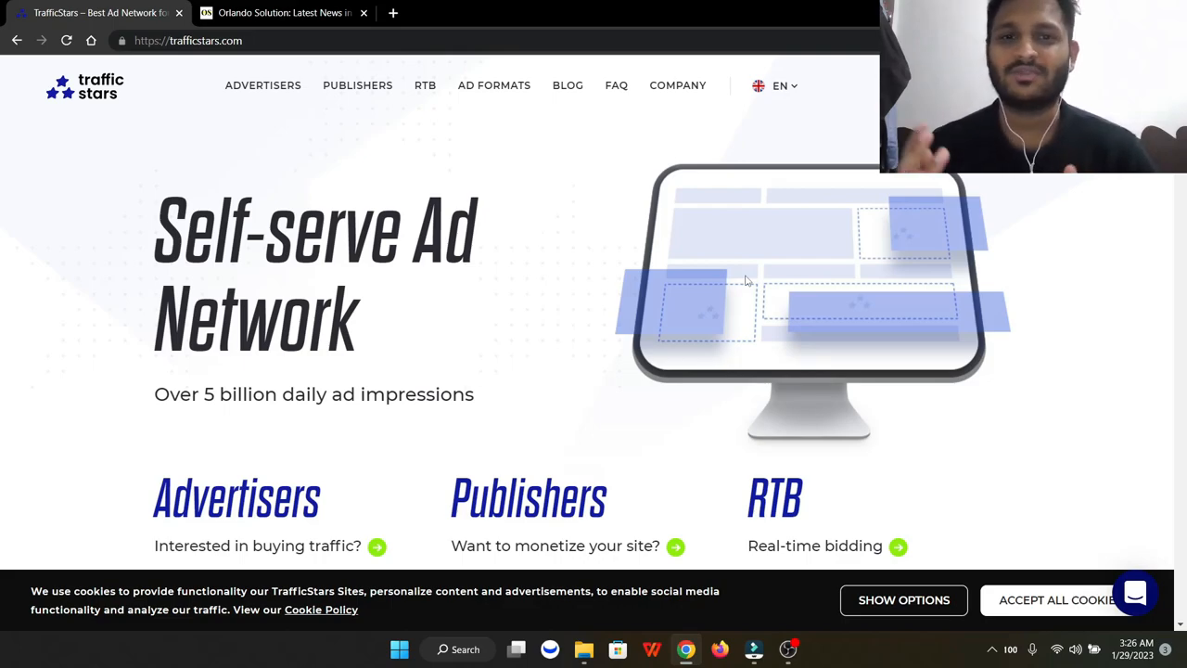
mouse_move(701, 263)
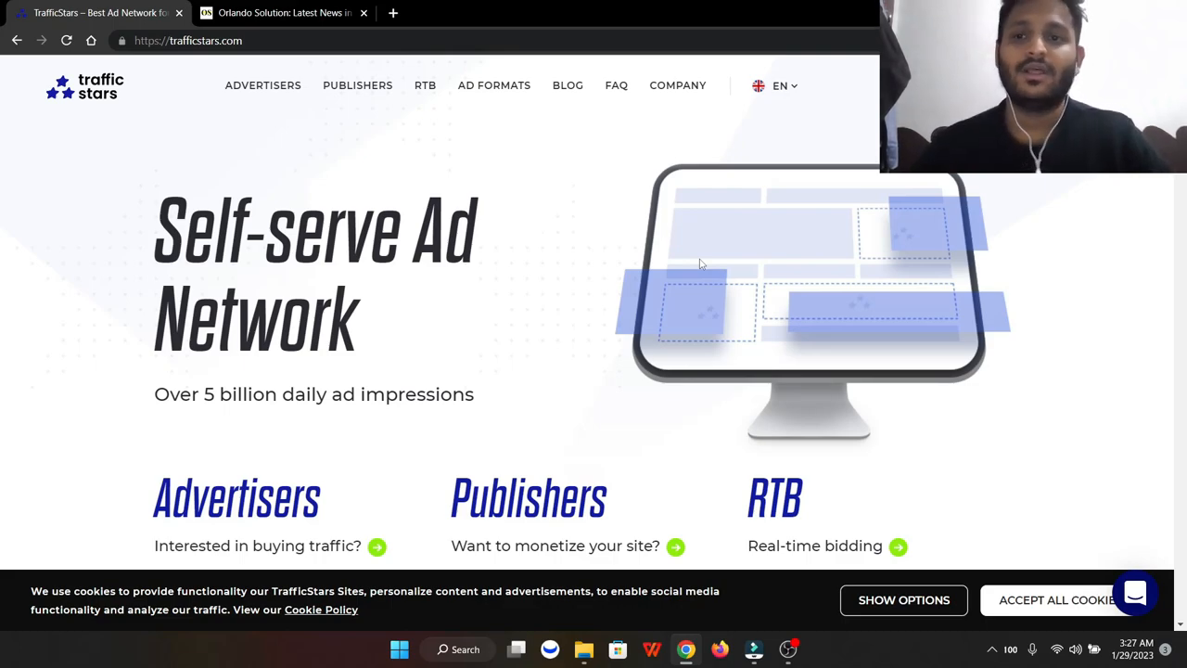
mouse_move(842, 241)
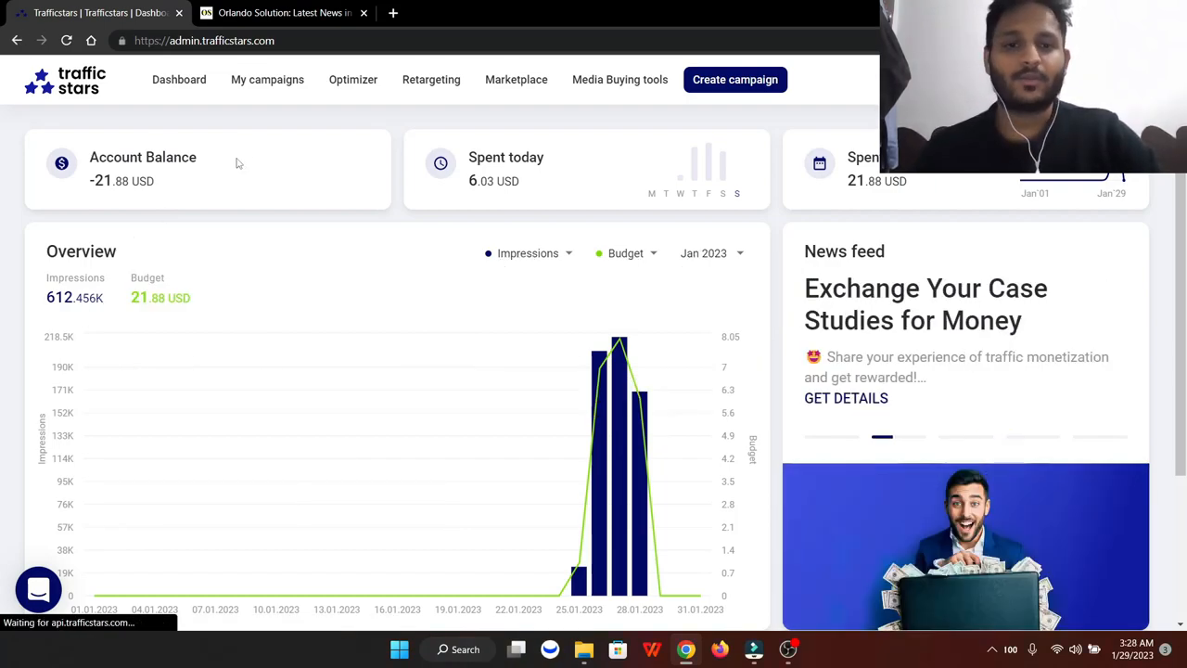
Create a new campaign and name it 'Dubai Hot girls'
left_click(735, 78)
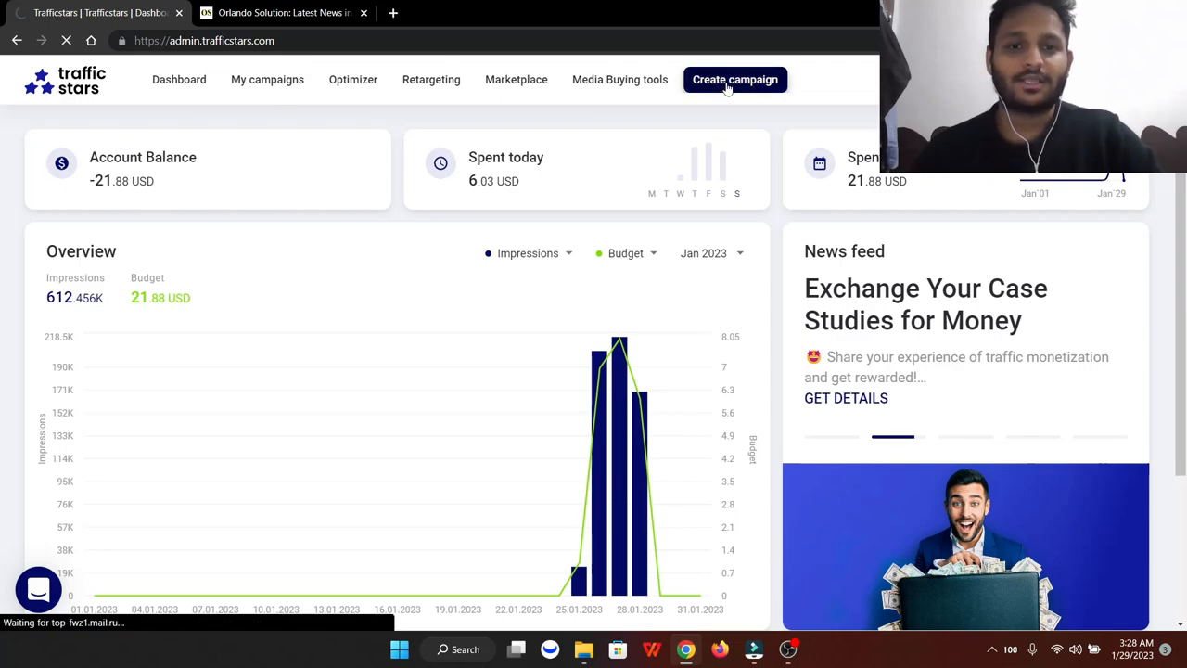
left_click(734, 78)
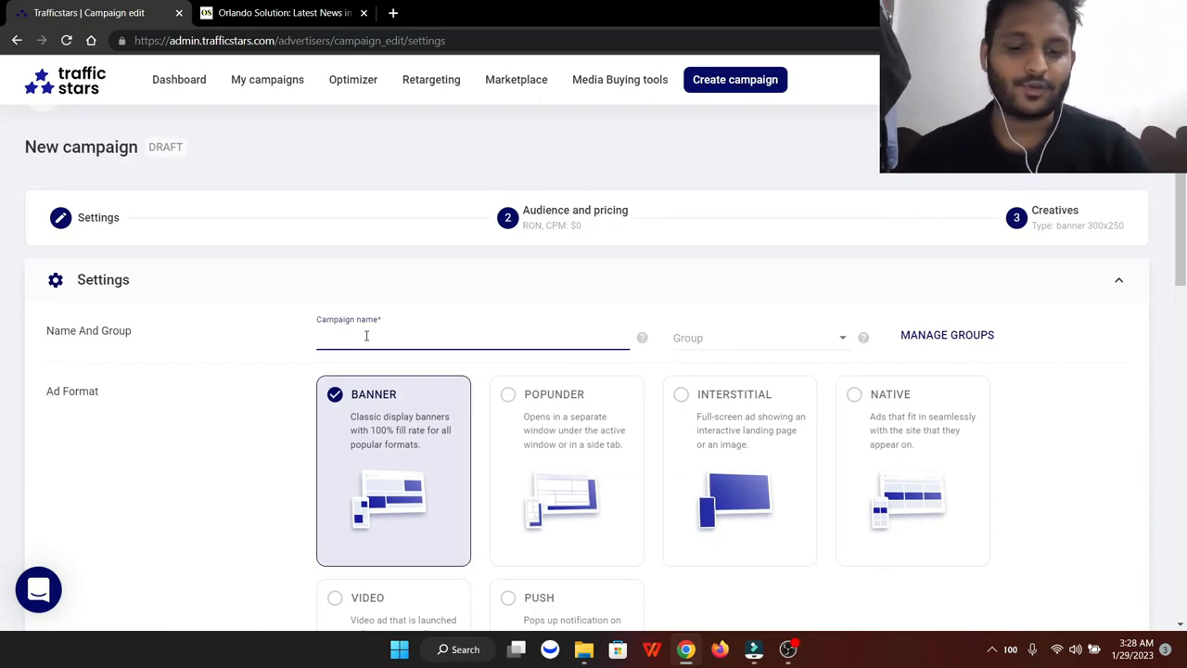
type("S")
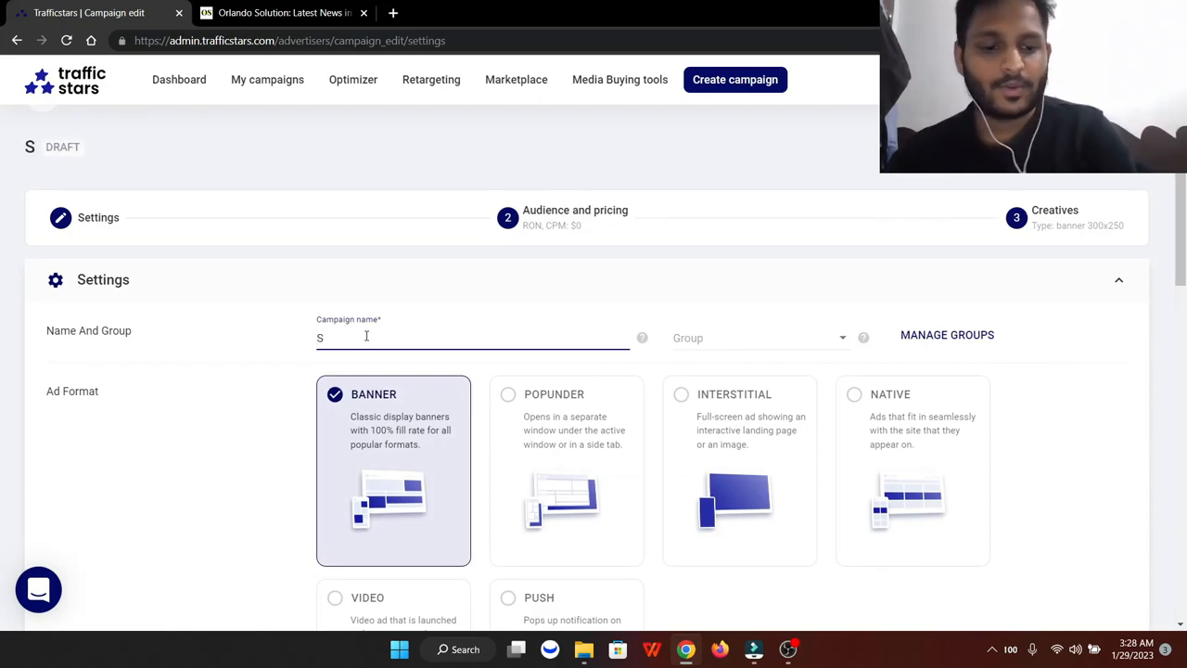
type("D")
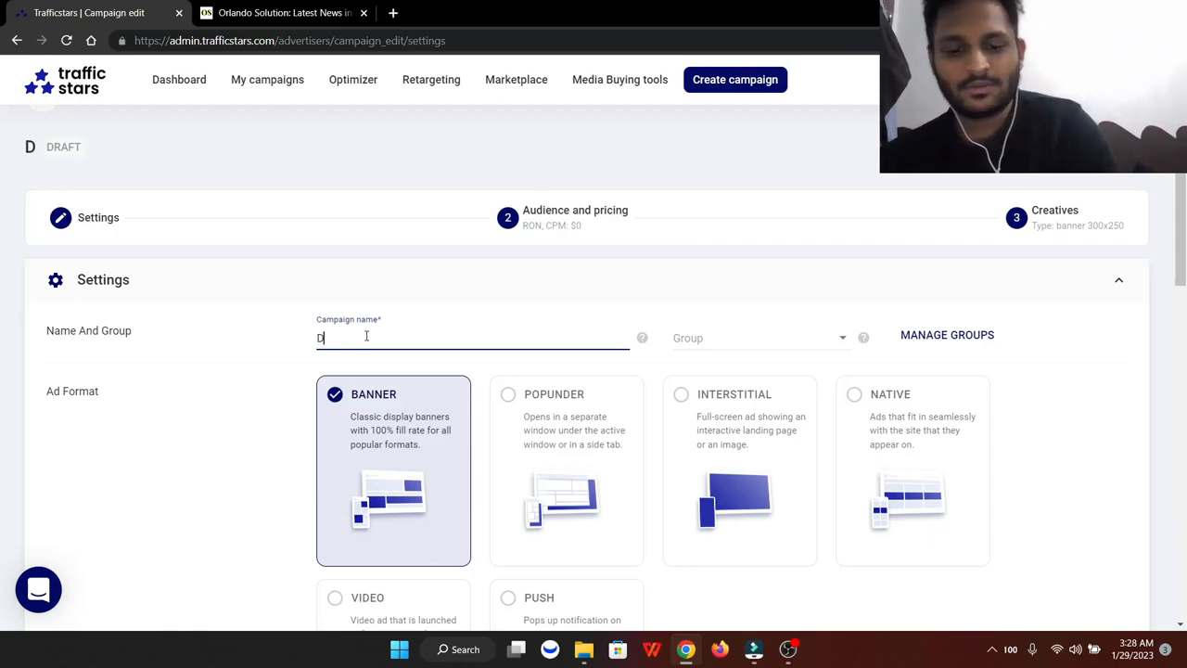
type("ubai Hot")
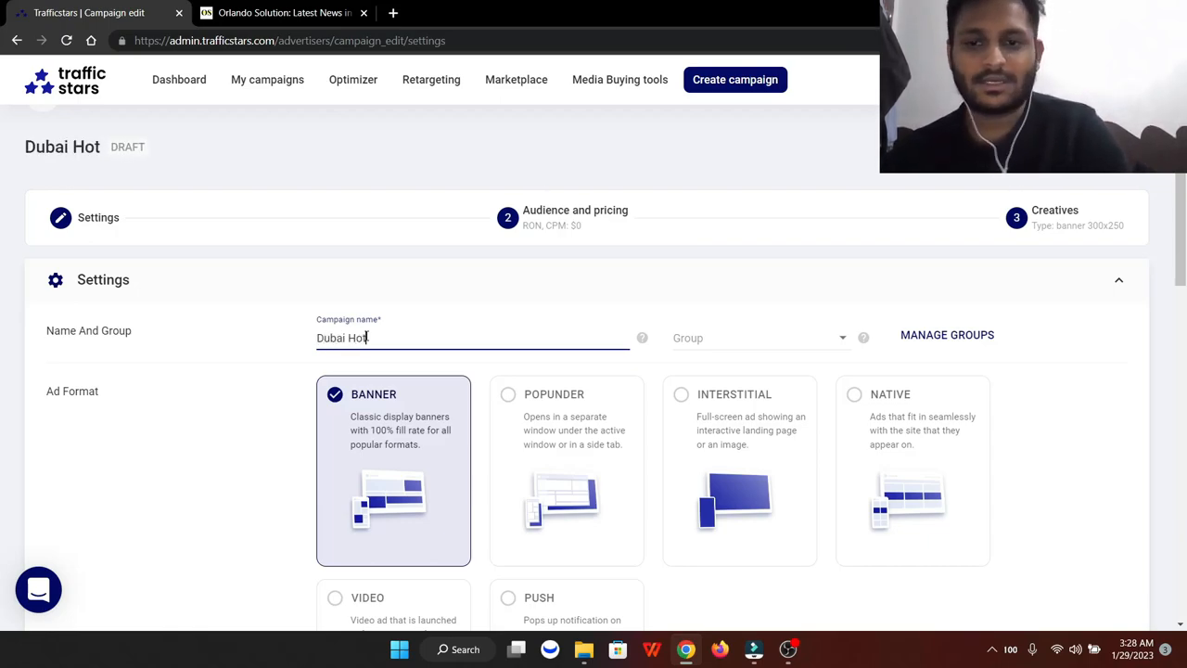
type("girls")
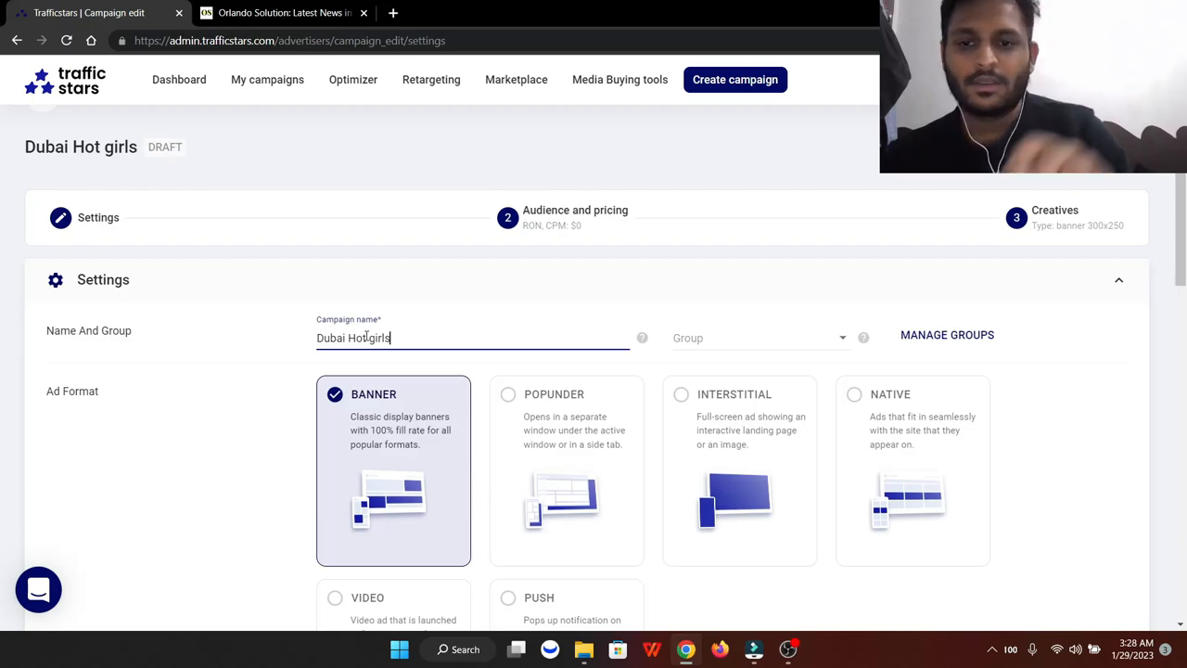
scroll("down", 3)
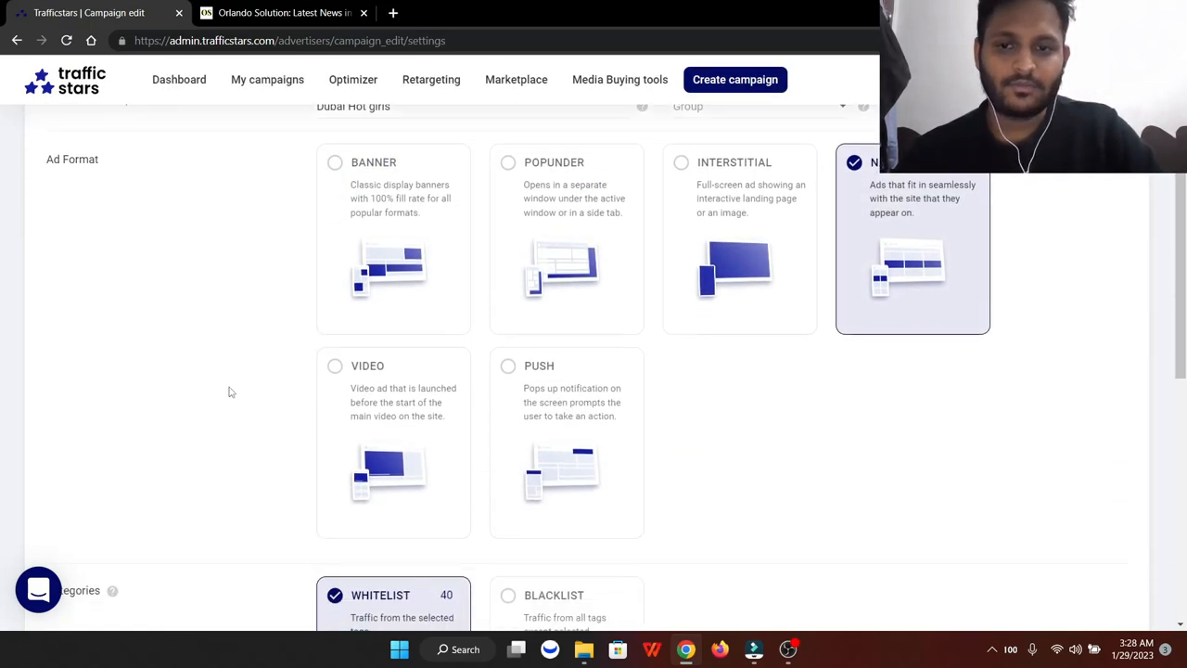
mouse_move(677, 249)
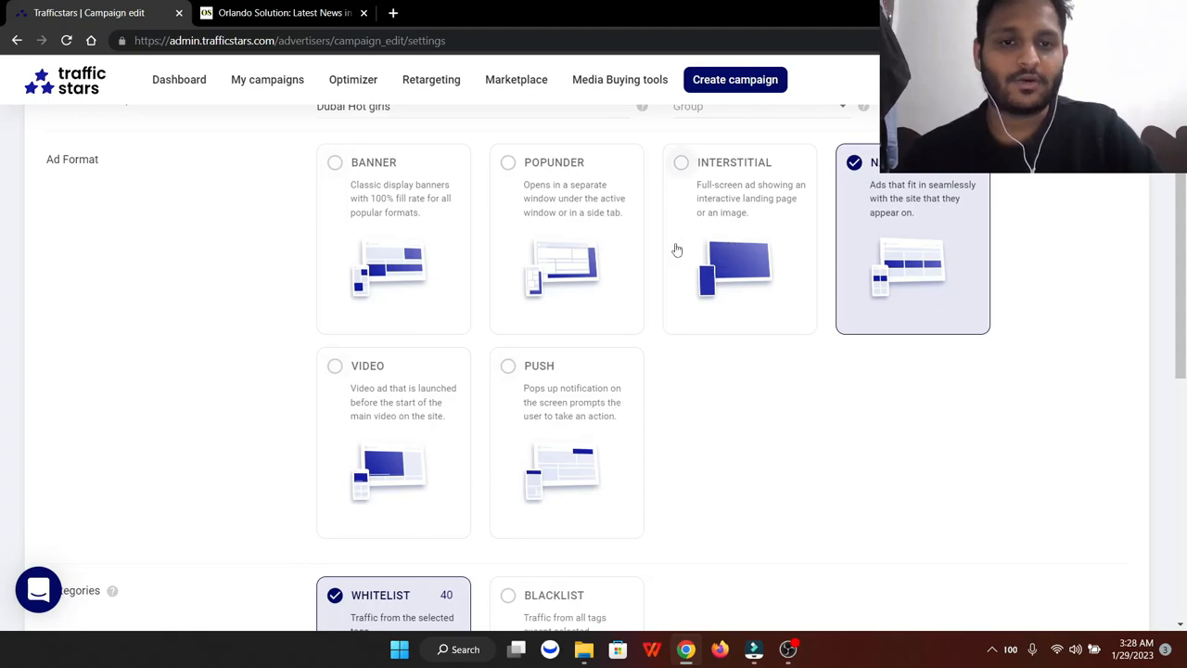
mouse_move(592, 415)
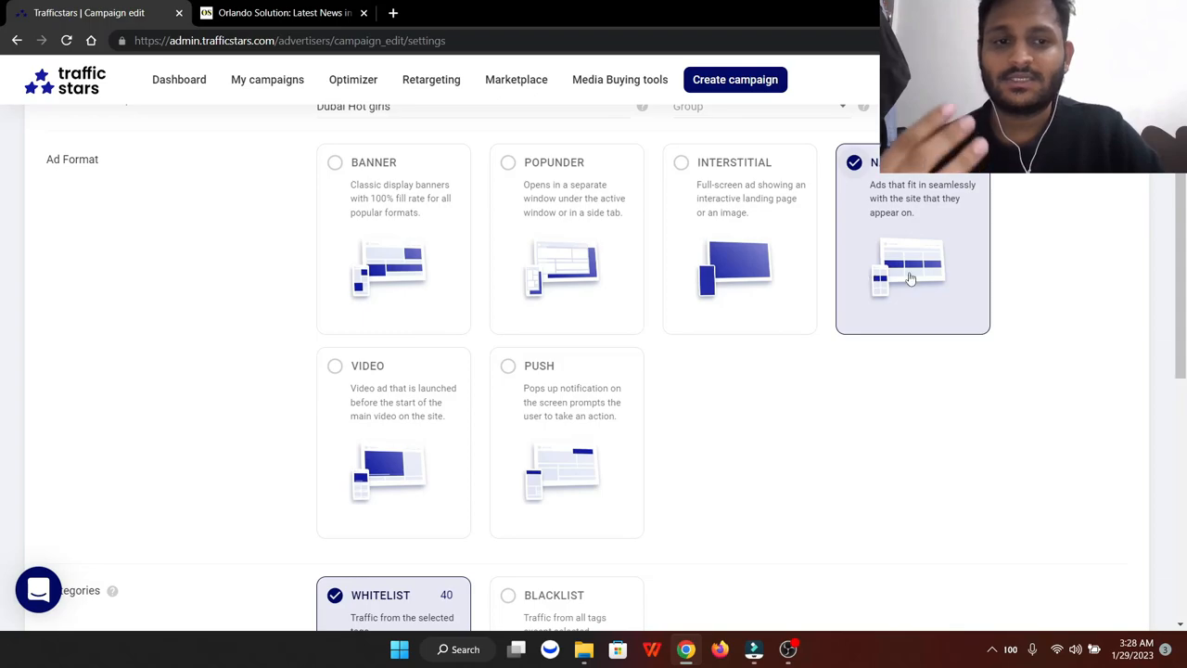
Turn off adult categories and deselect Games and Streaming, leaving only News and Media
scroll("down", 3)
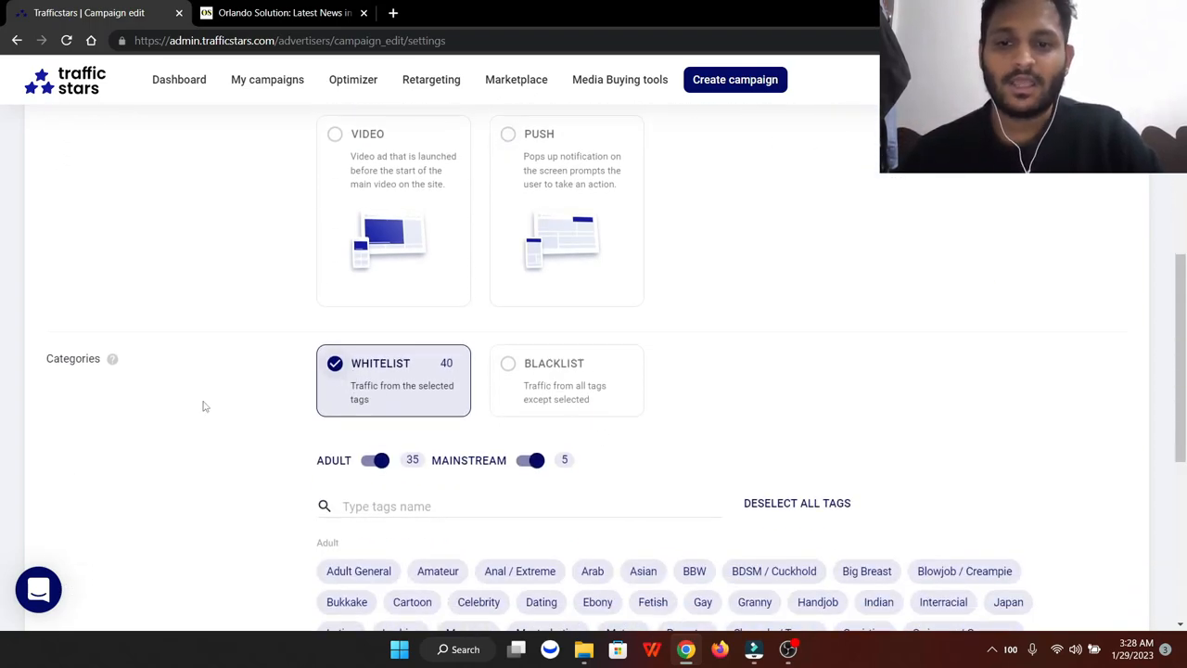
scroll("down", 3)
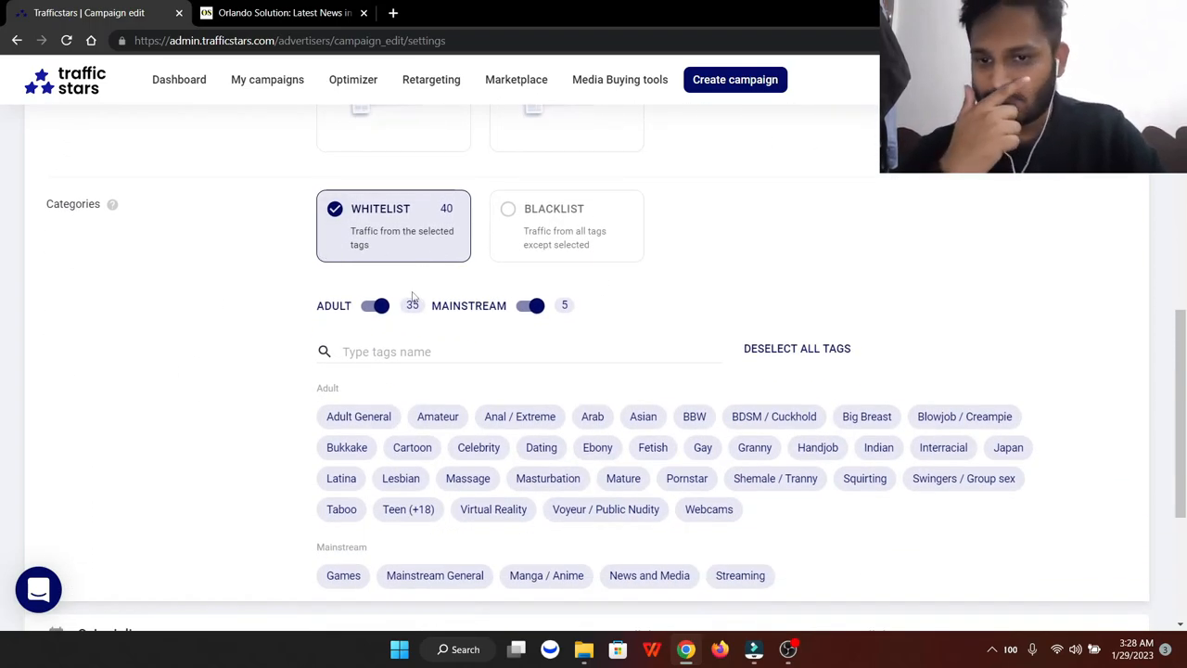
left_click(375, 304)
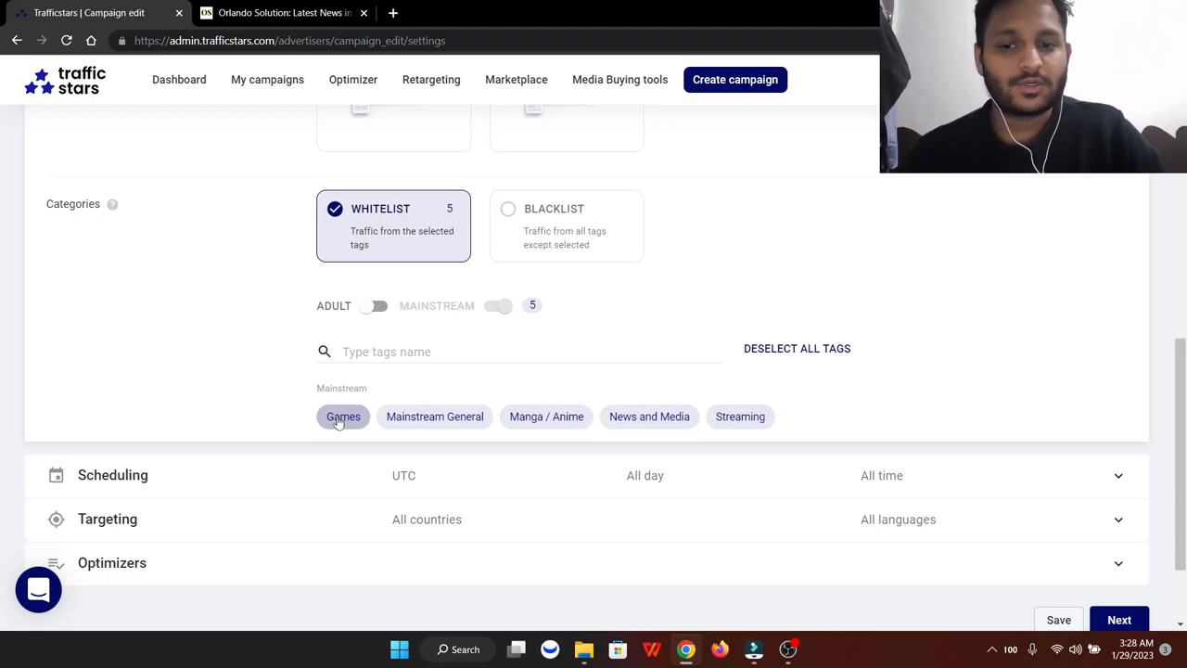
left_click(344, 416)
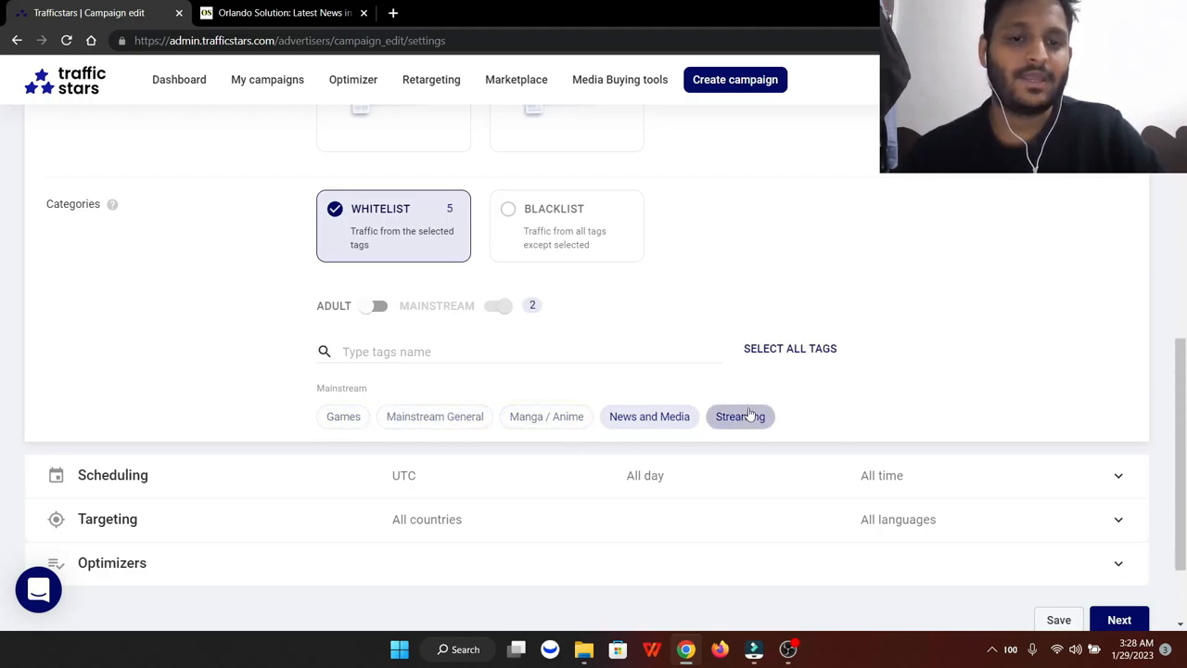
left_click(740, 415)
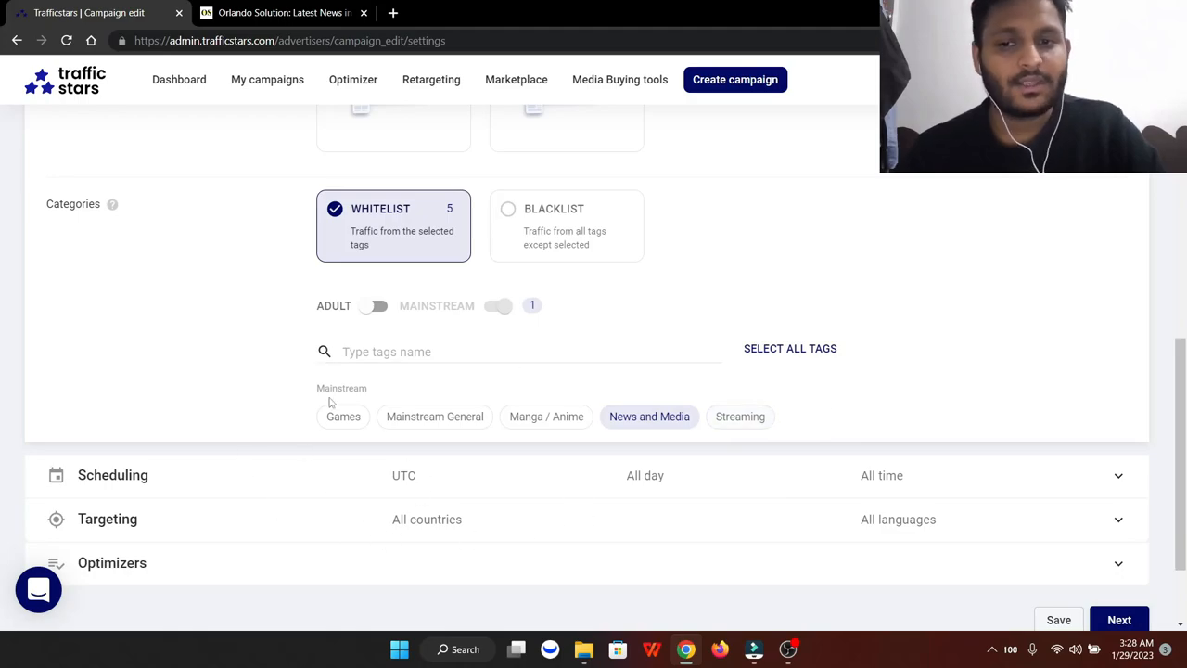
mouse_move(304, 412)
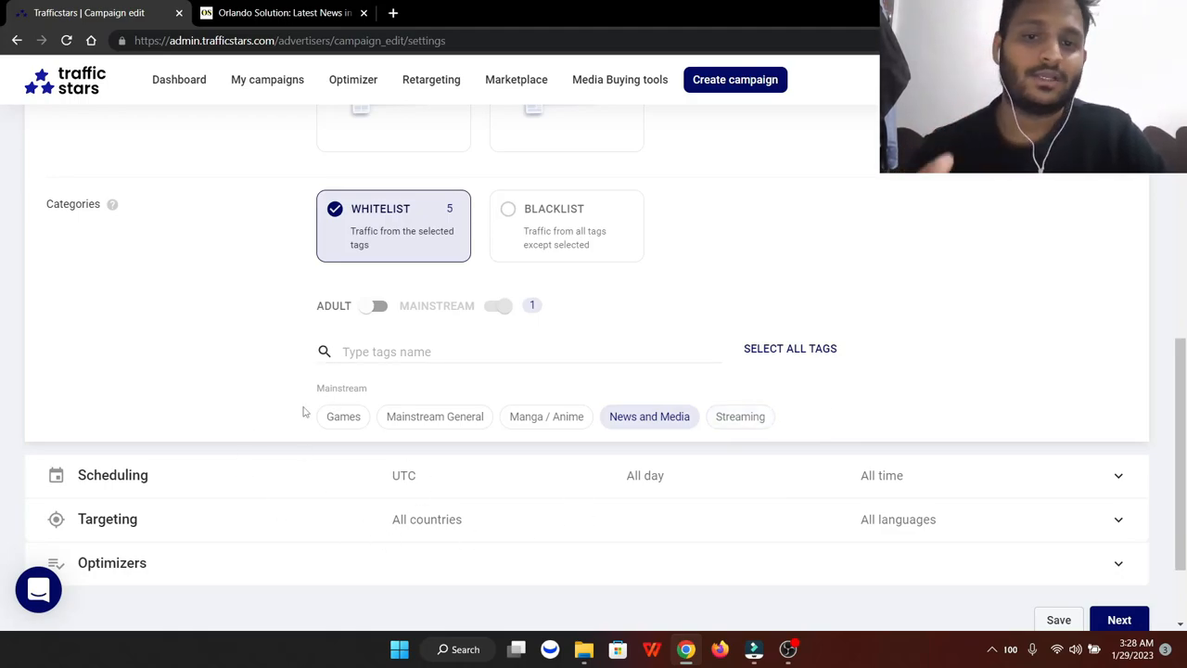
scroll("down", 3)
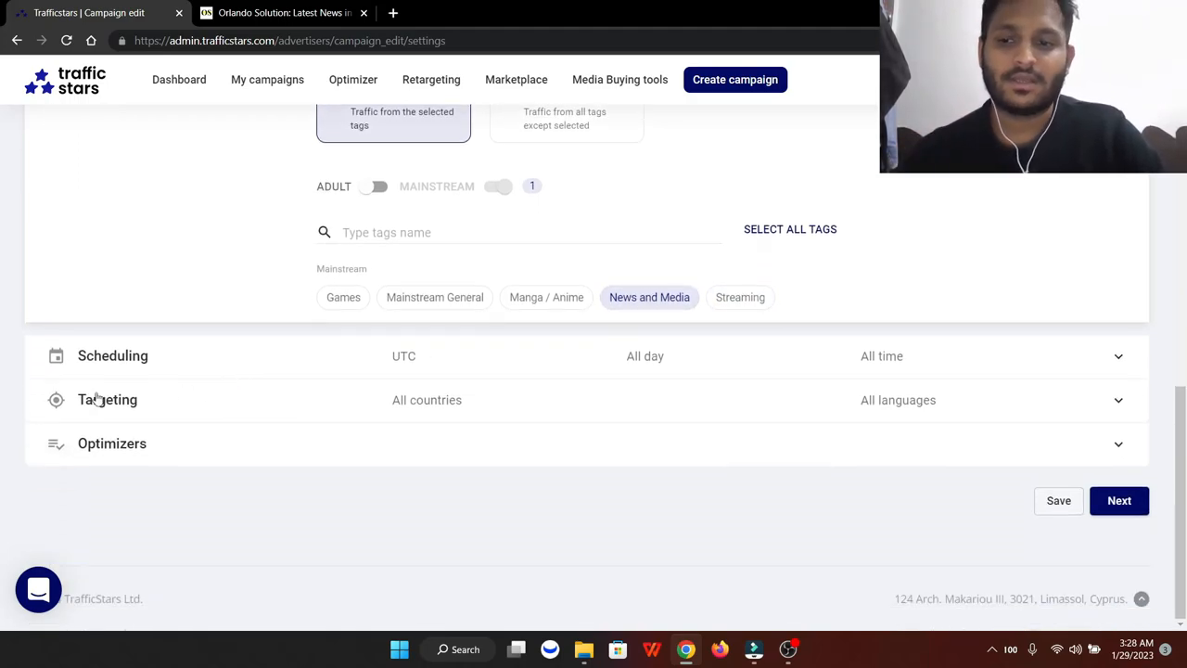
mouse_move(853, 375)
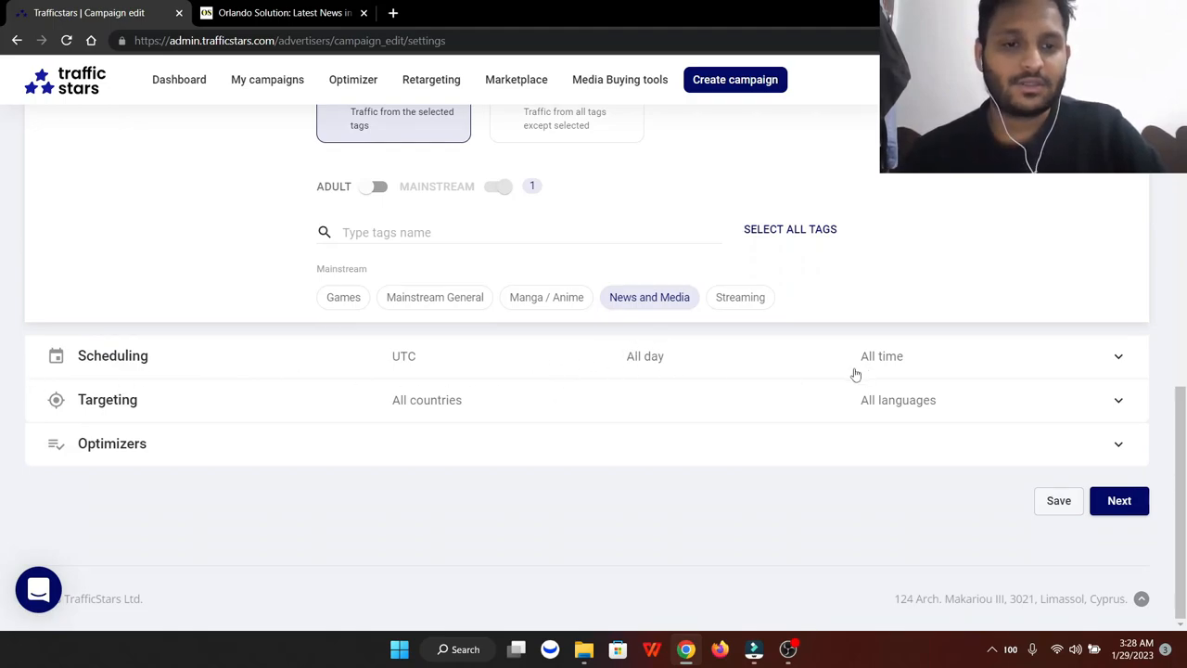
Schedule the campaign from 29/01/2023 03:29 to 04/02/2023 03:15
left_click(1119, 356)
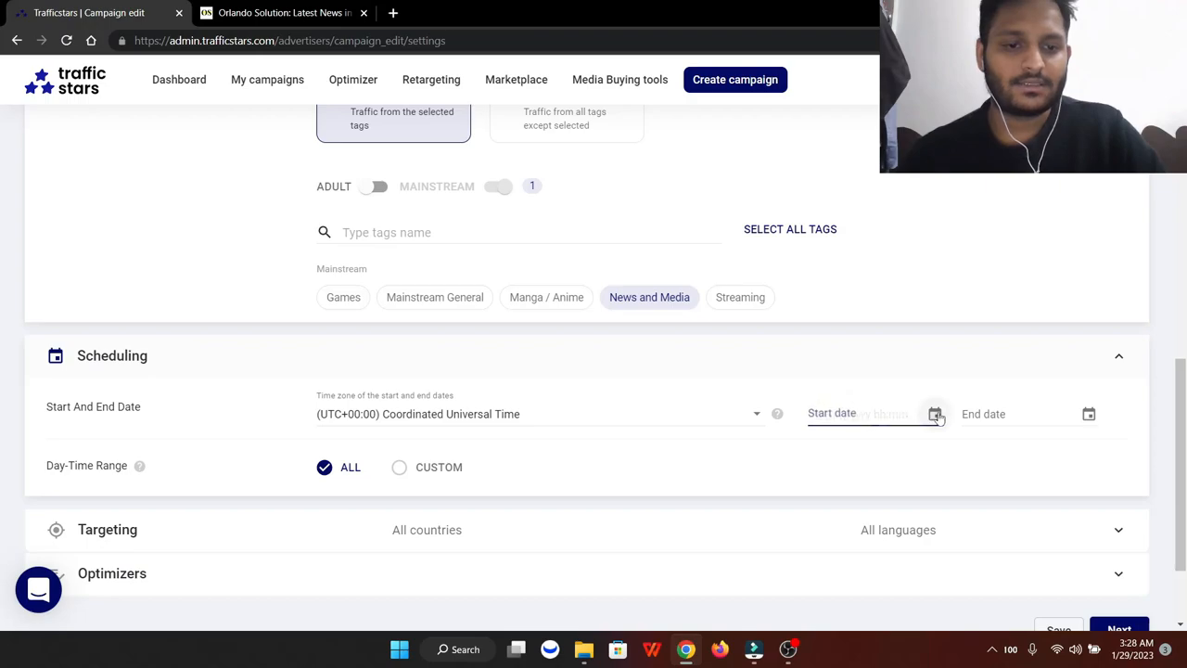
left_click(935, 414)
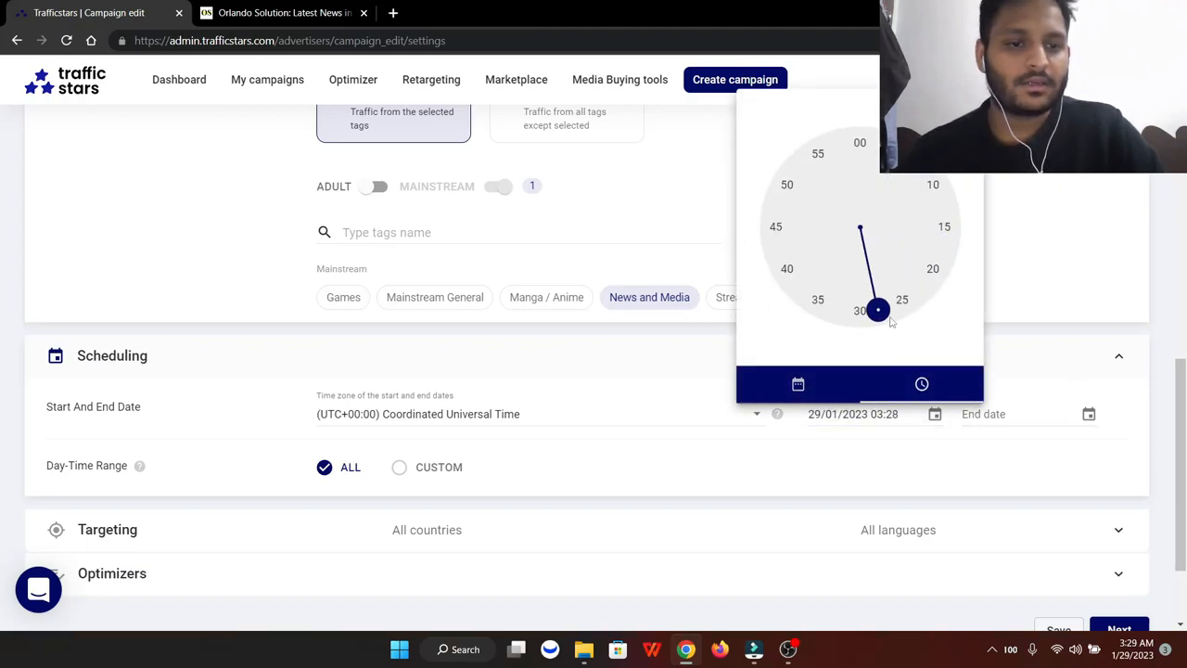
left_click(798, 382)
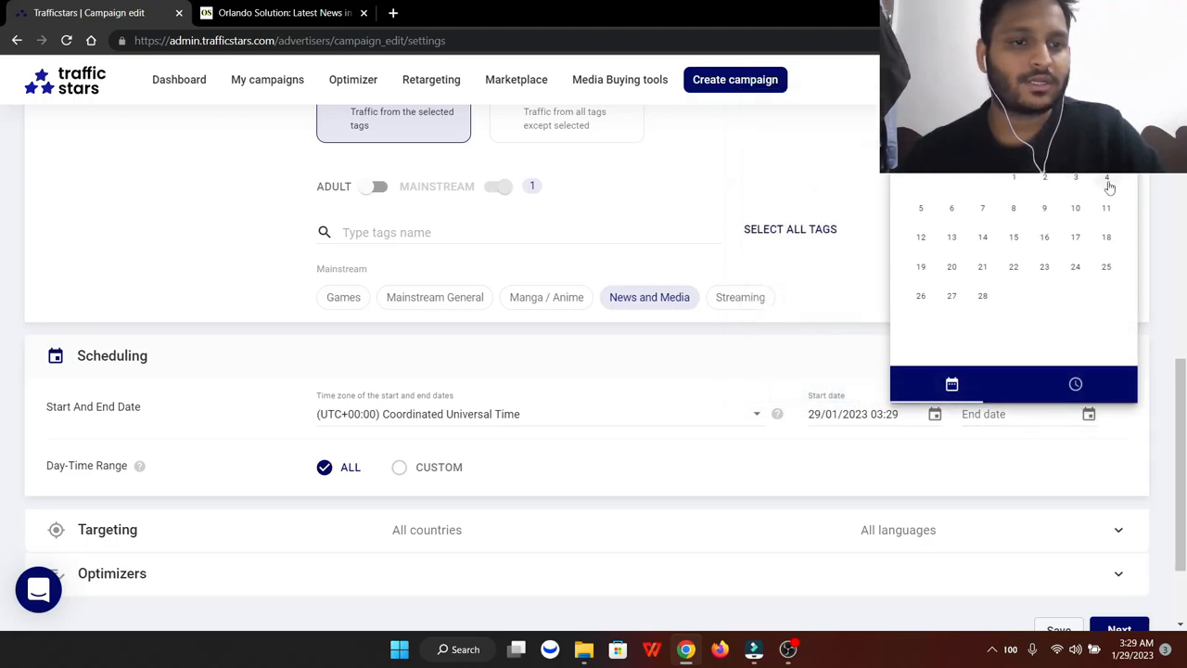
left_click(1105, 178)
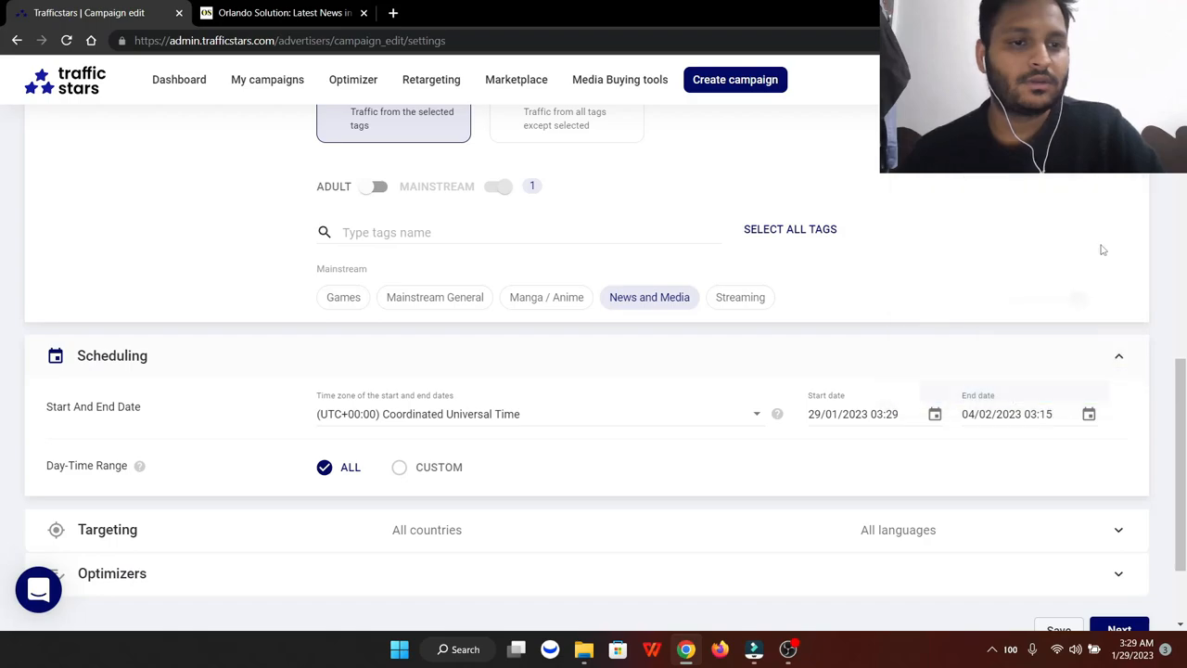
scroll("down", 3)
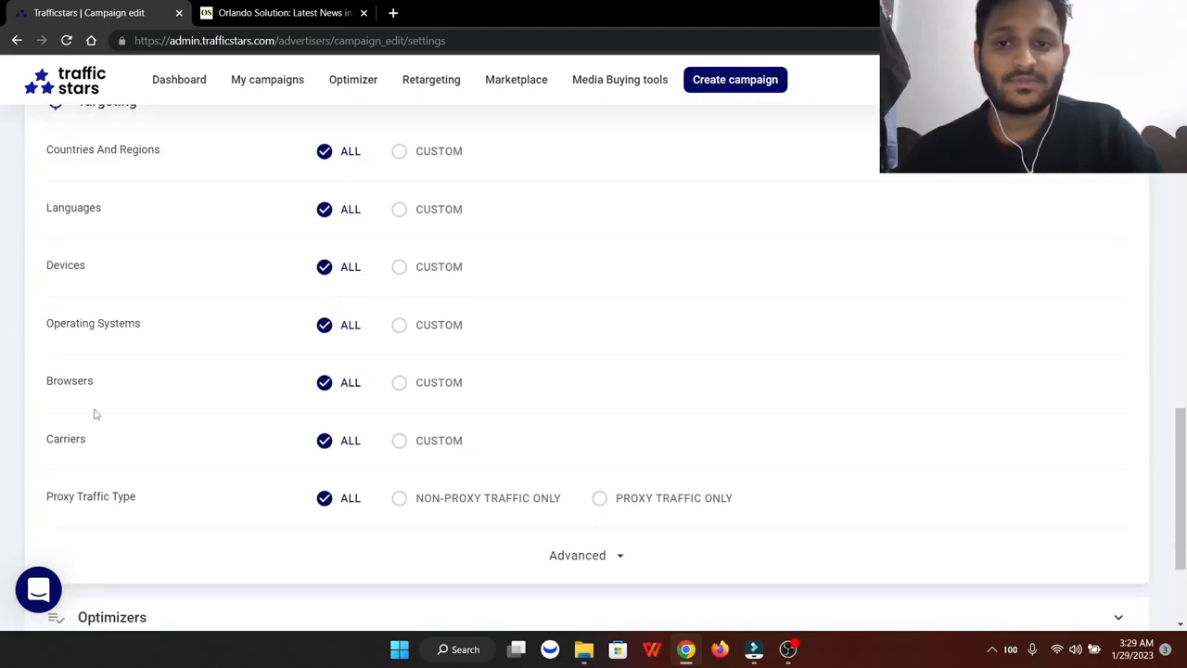
mouse_move(133, 345)
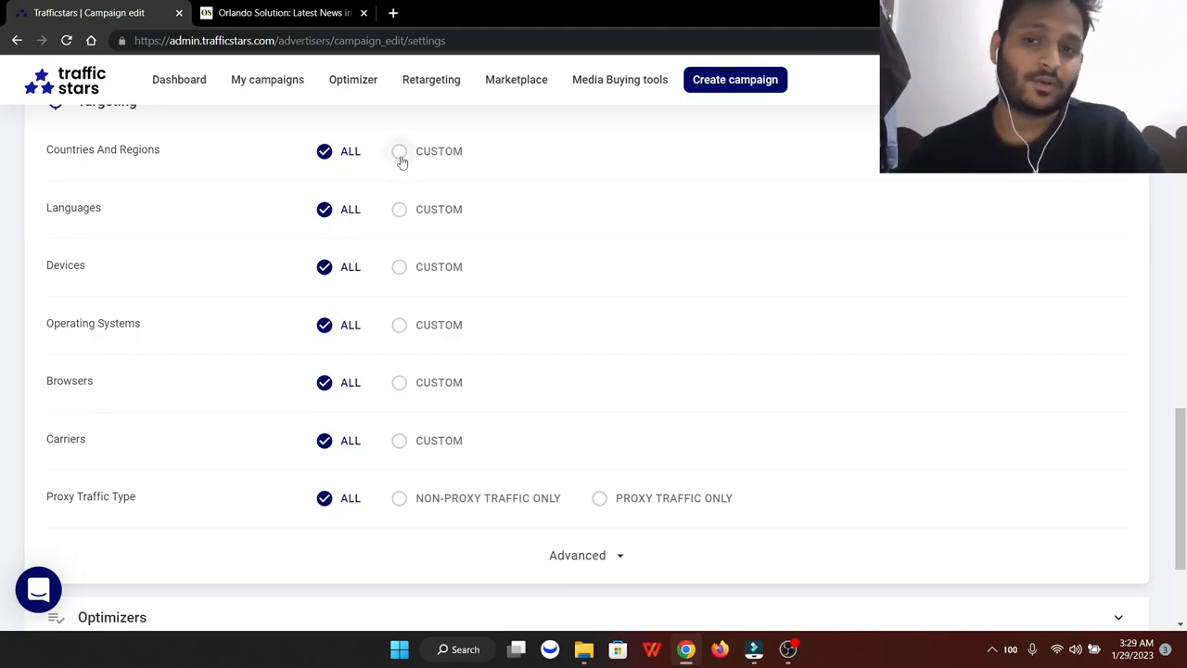
Set custom country targeting to United States, Europe and Canada
left_click(398, 152)
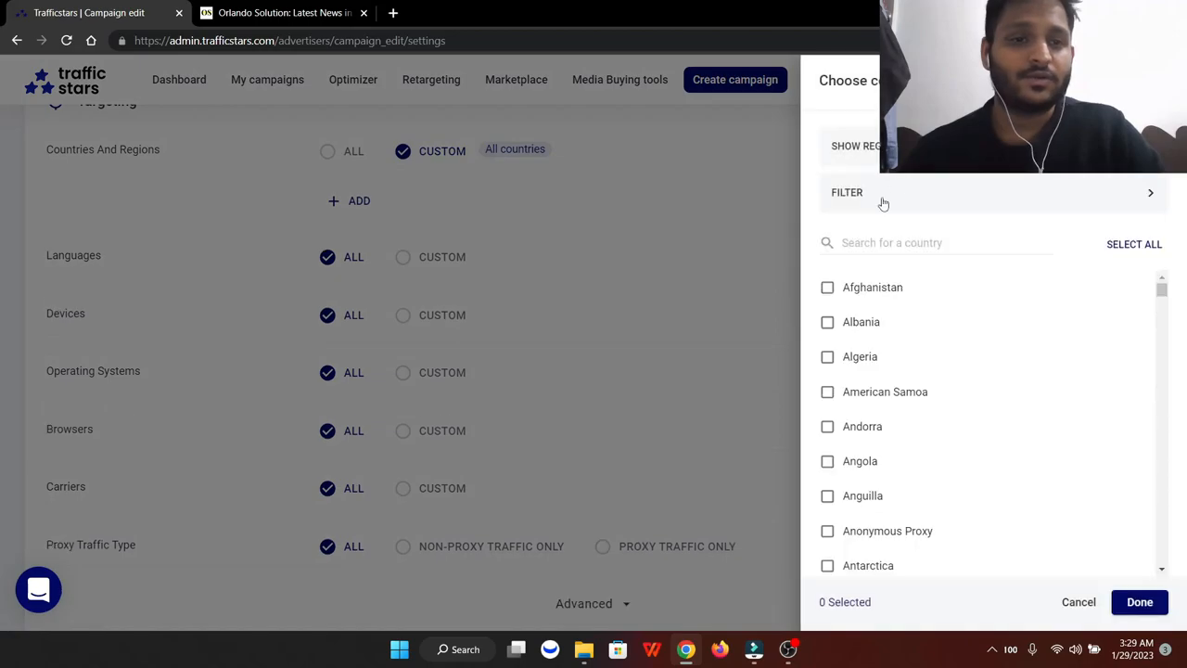
left_click(935, 241)
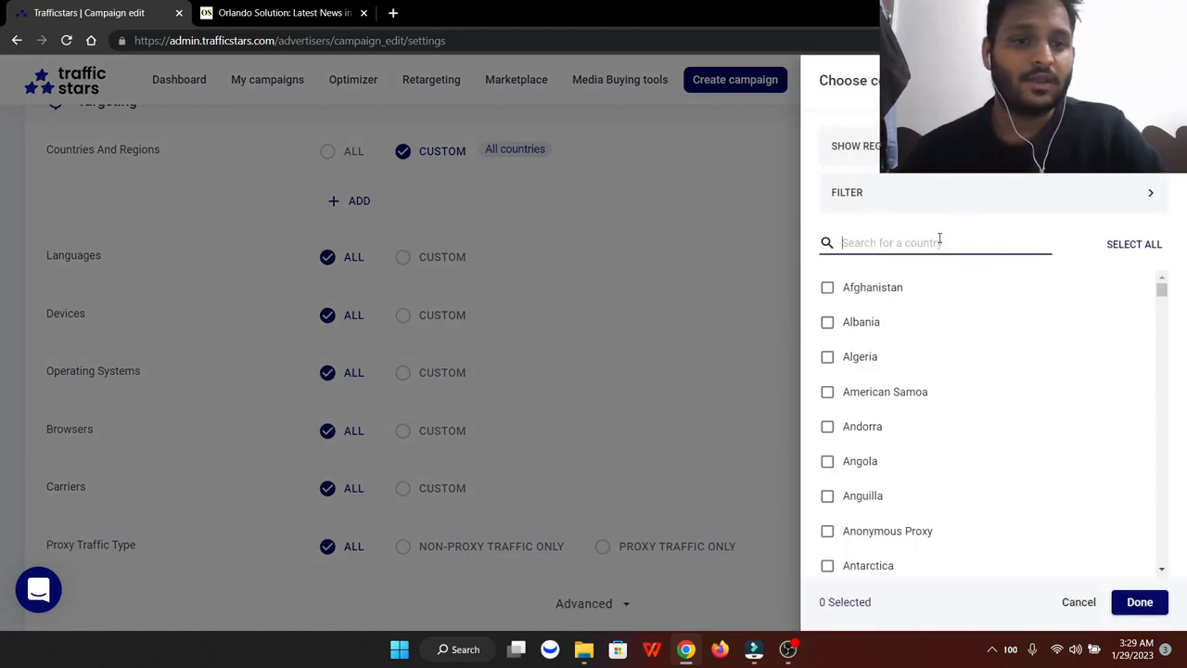
type("united state")
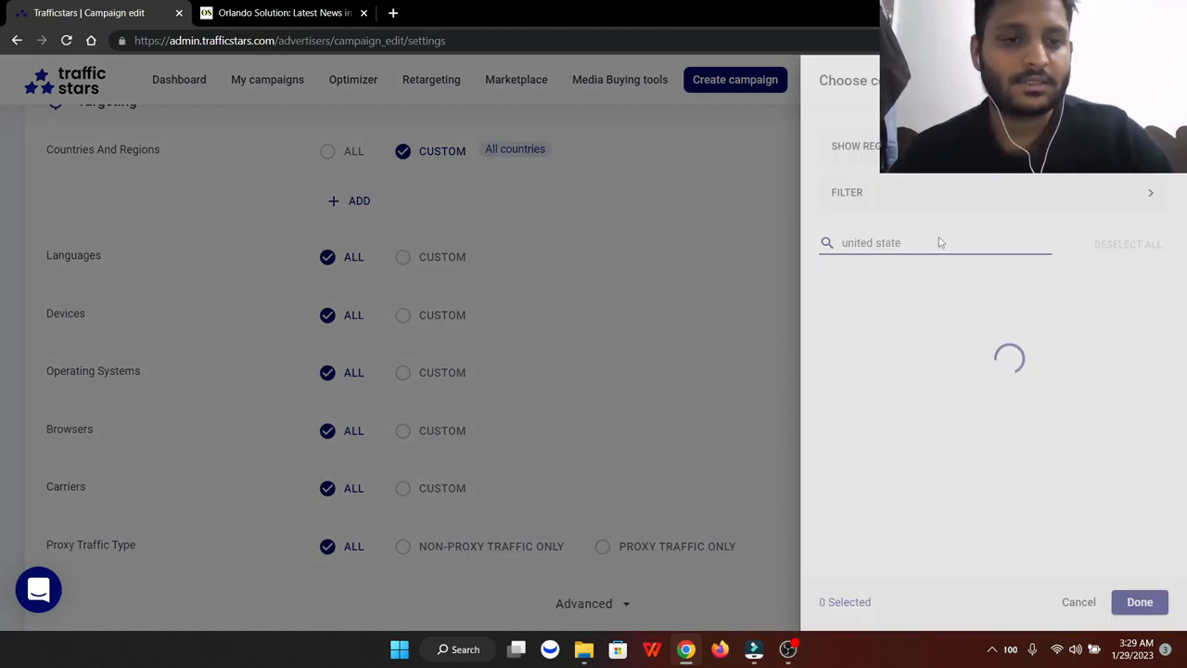
left_click(828, 286)
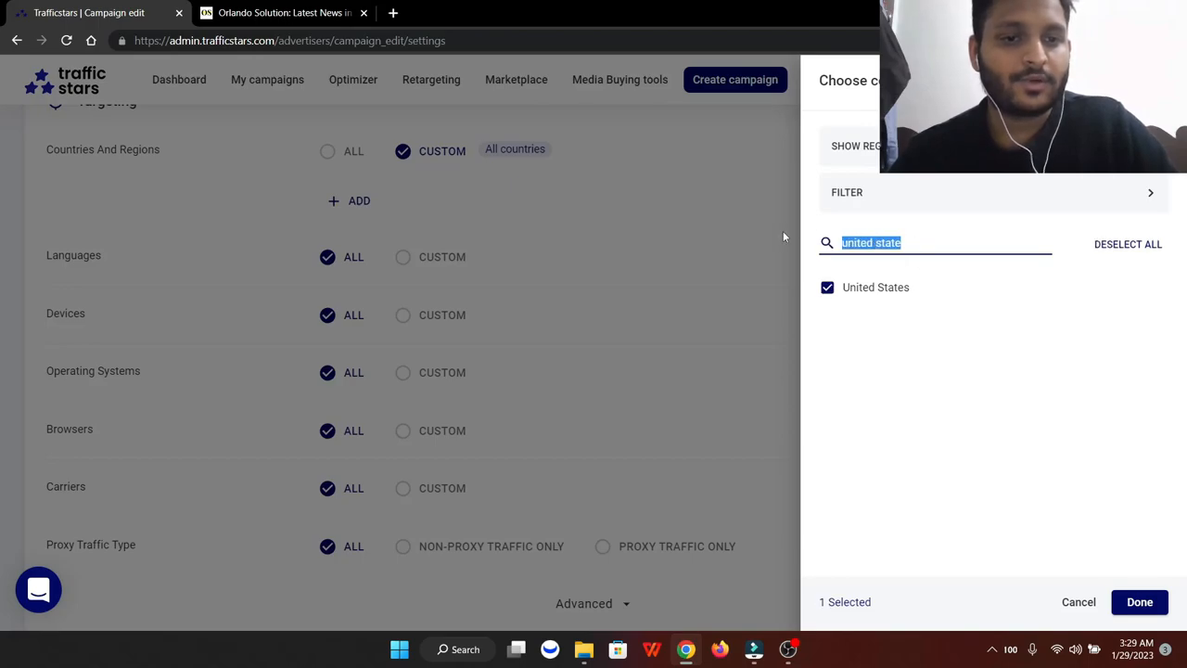
type("eru")
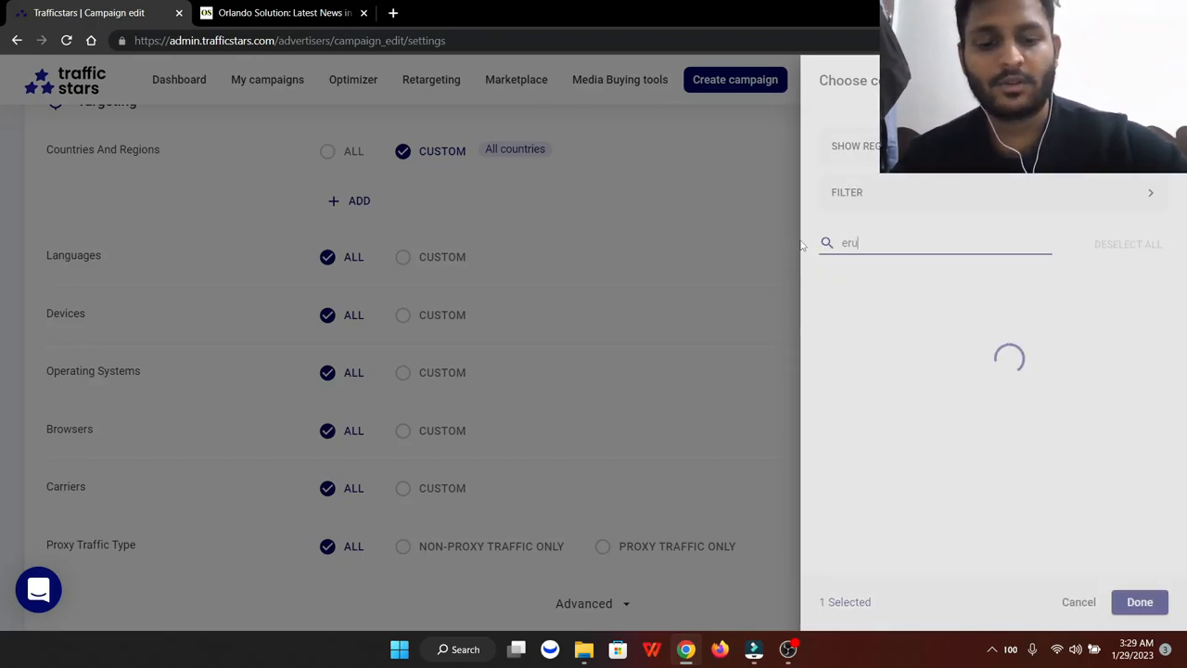
key("Backspace")
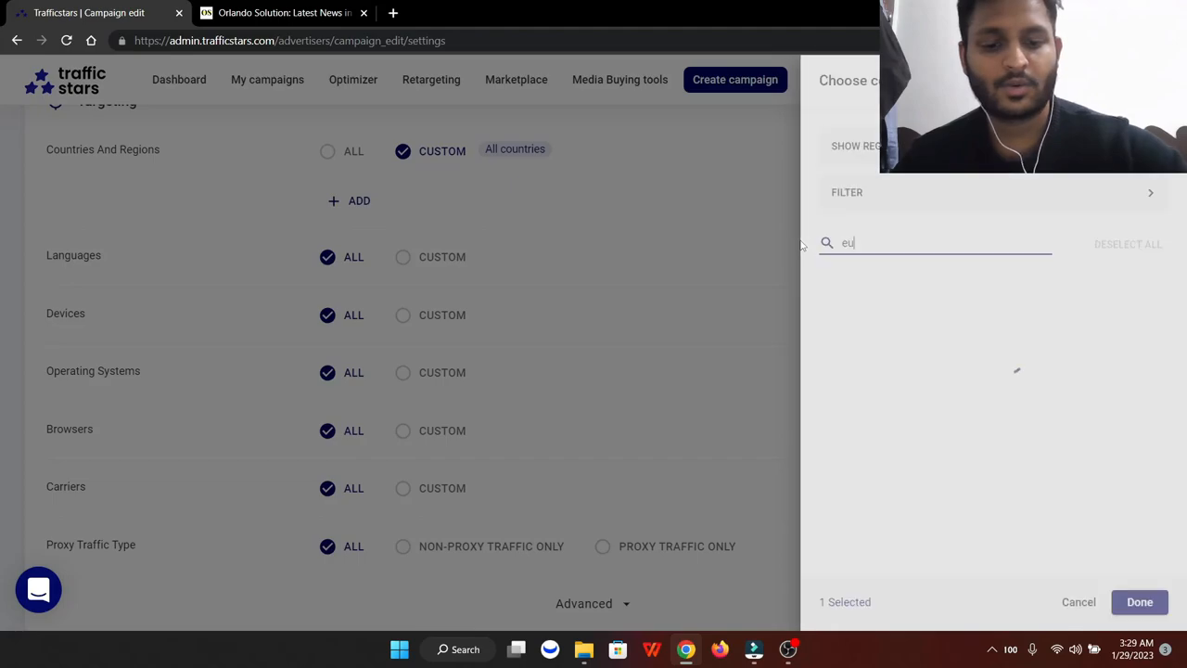
type("rope")
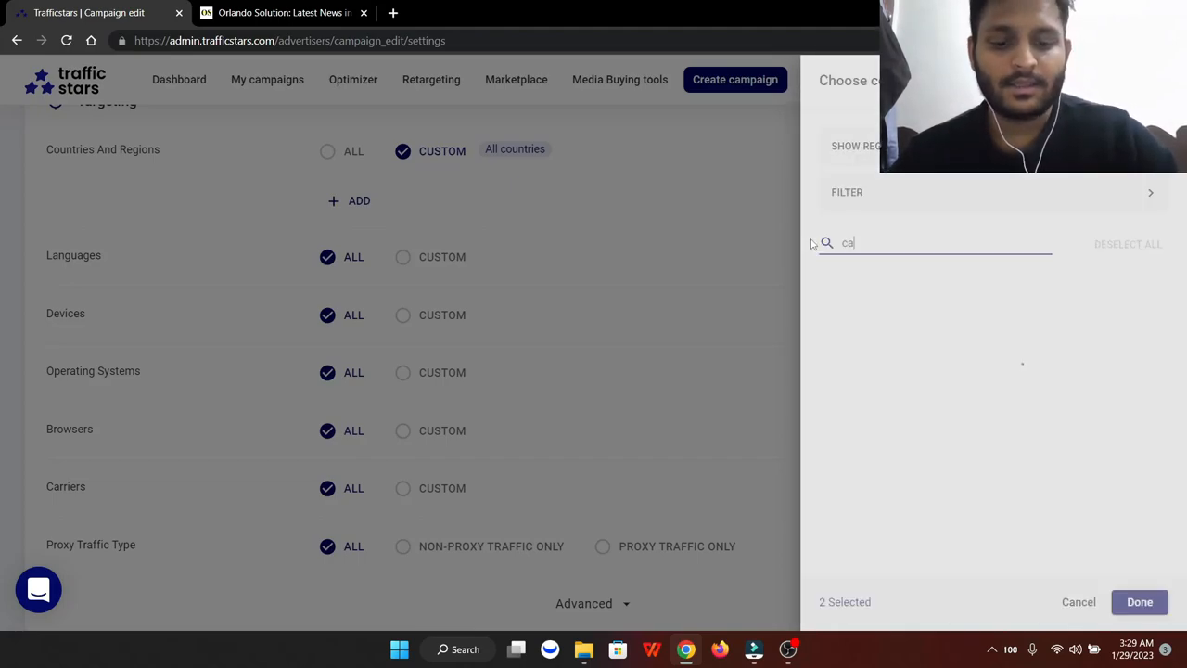
type("nada")
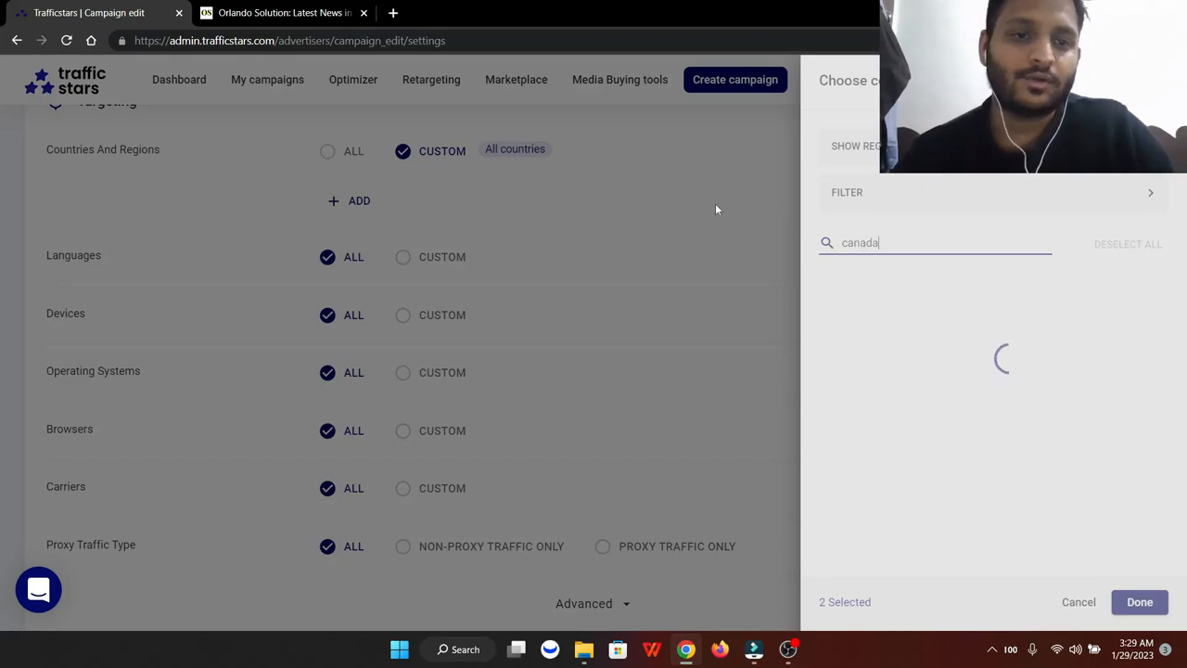
left_click(828, 285)
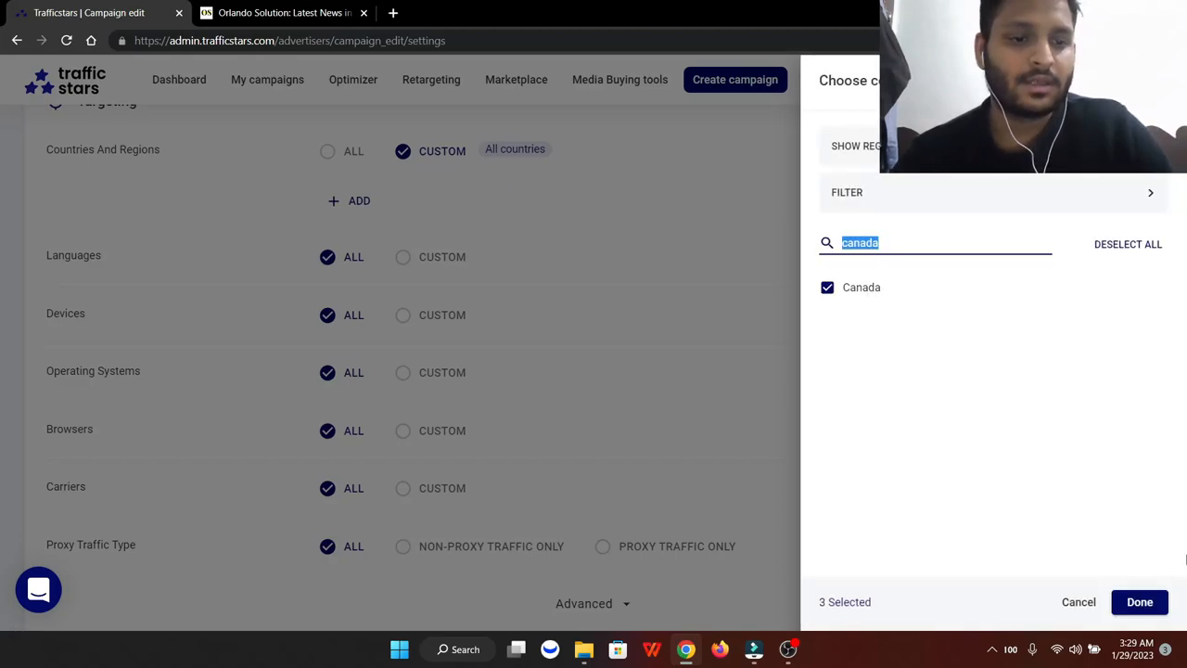
left_click(1139, 601)
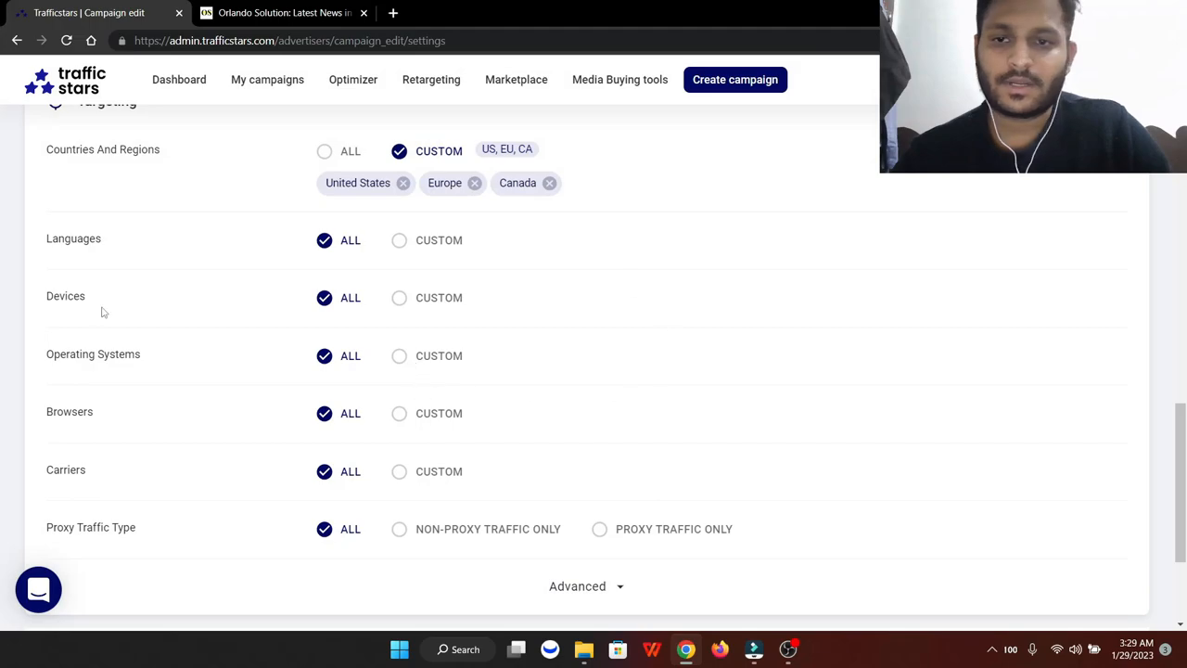
mouse_move(325, 330)
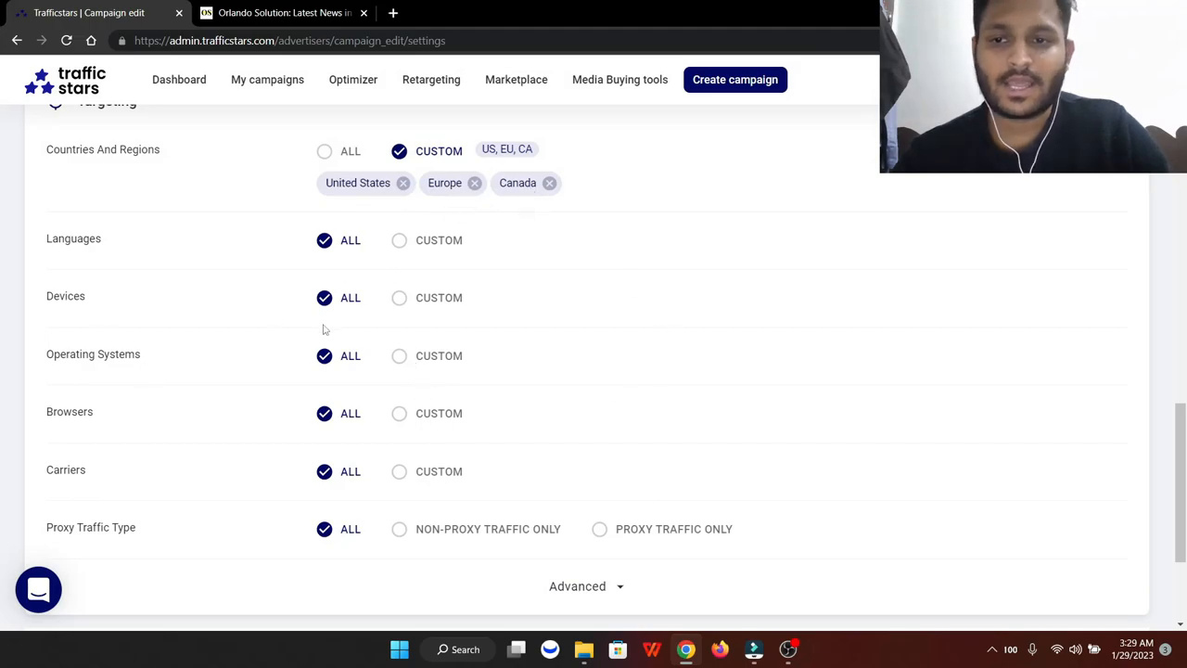
mouse_move(108, 240)
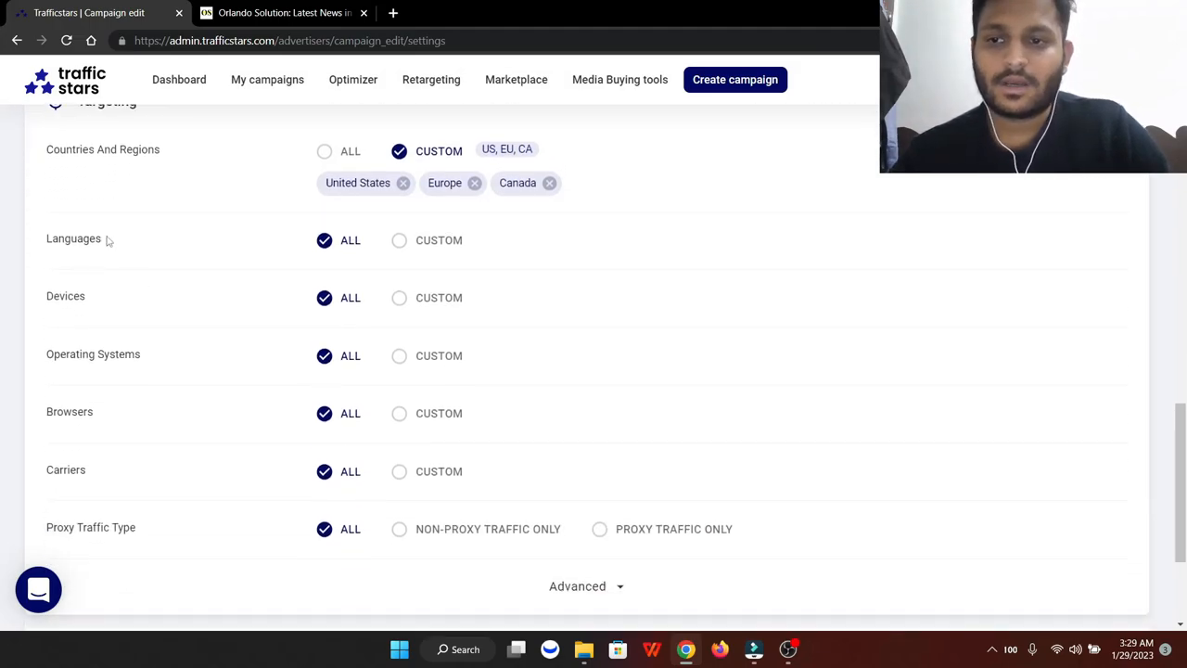
left_click(399, 241)
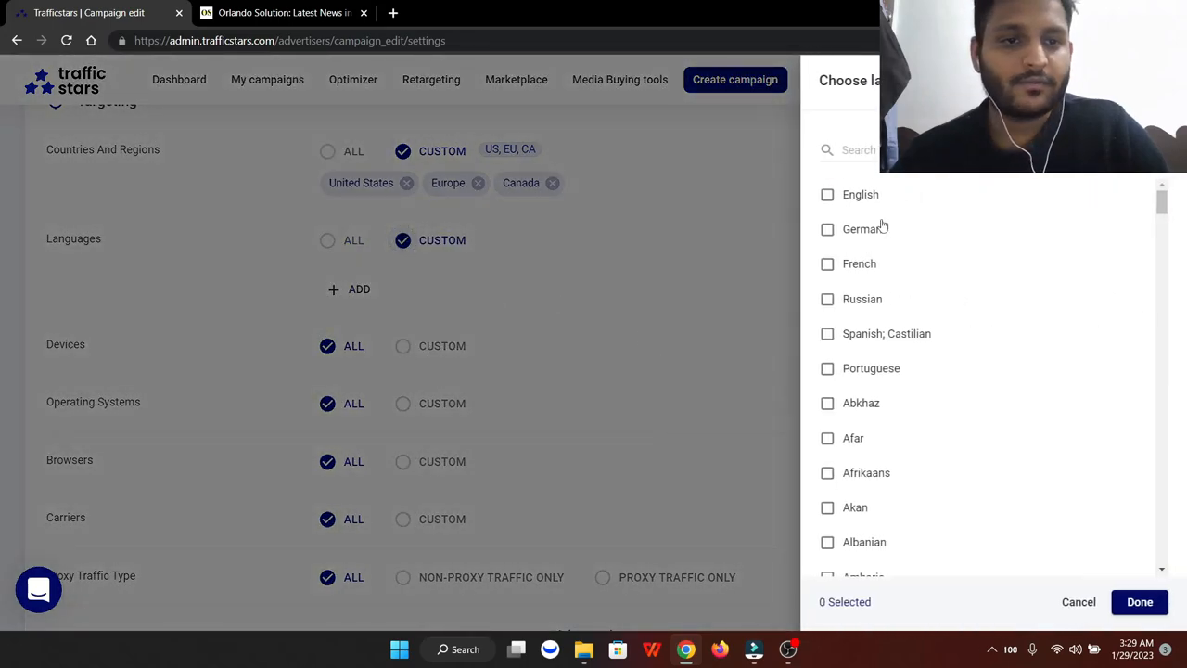
Target five selected languages and desktop and mobile devices, excluding tablets
left_click(827, 194)
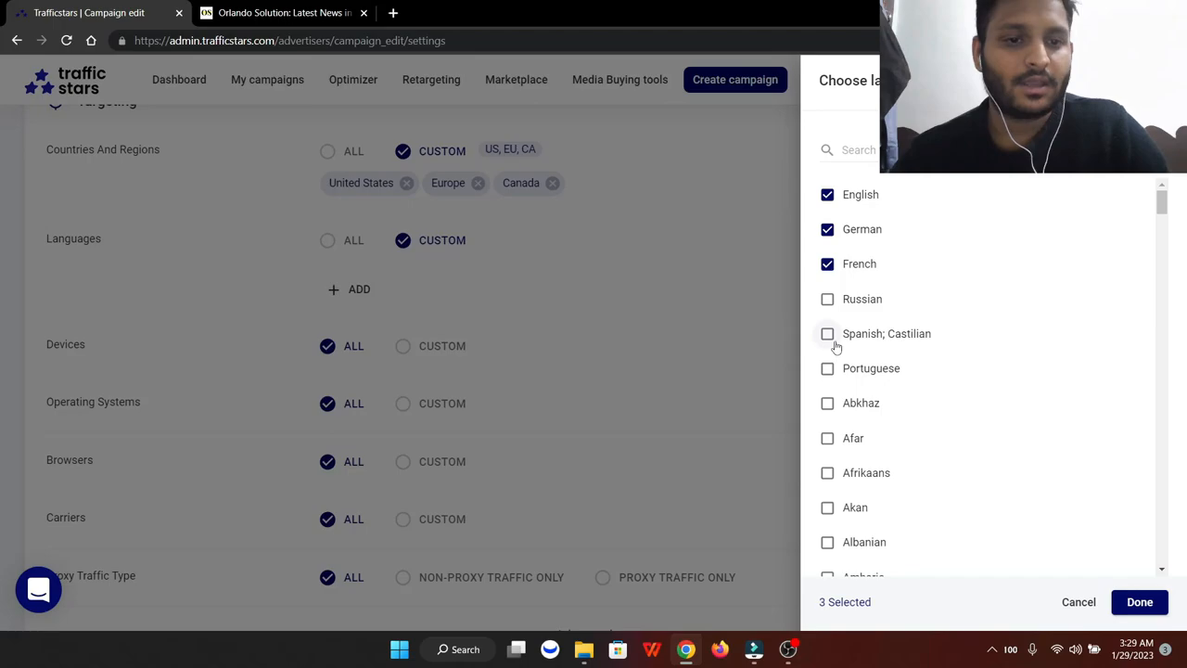
left_click(828, 334)
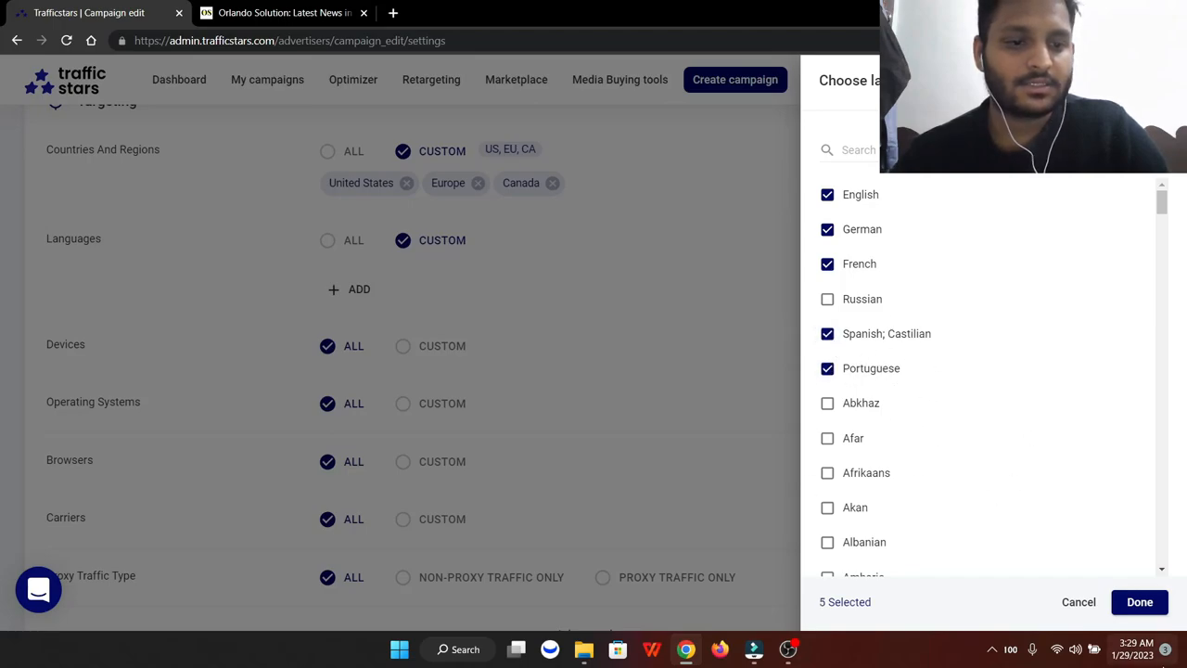
left_click(1139, 601)
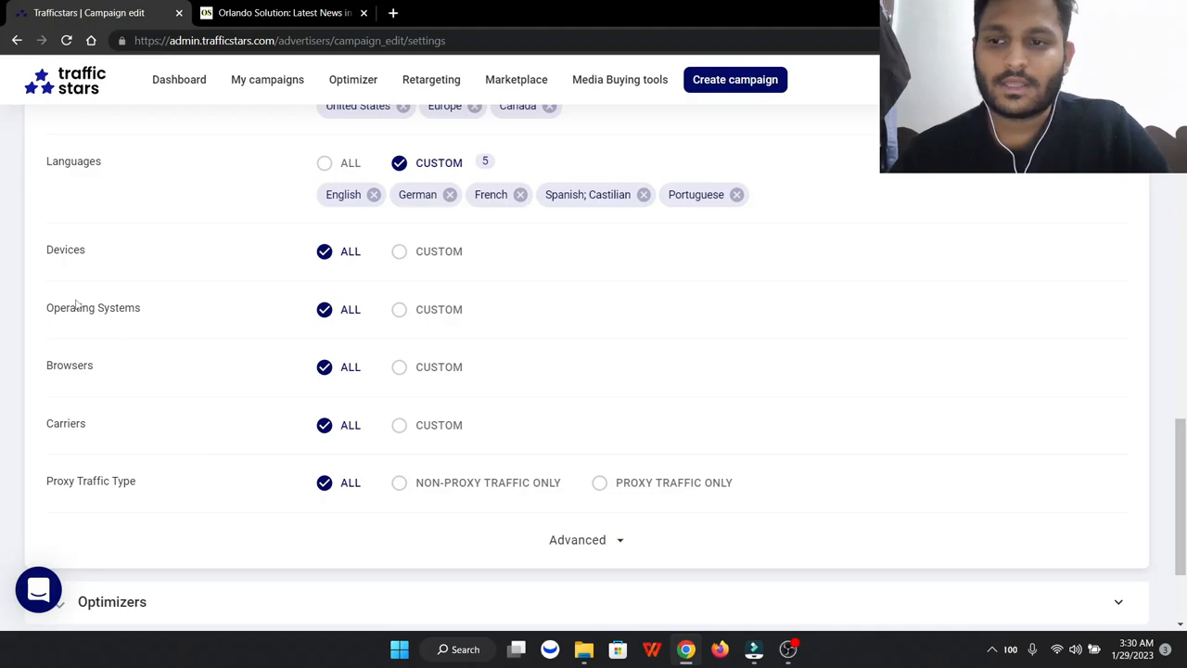
left_click(399, 252)
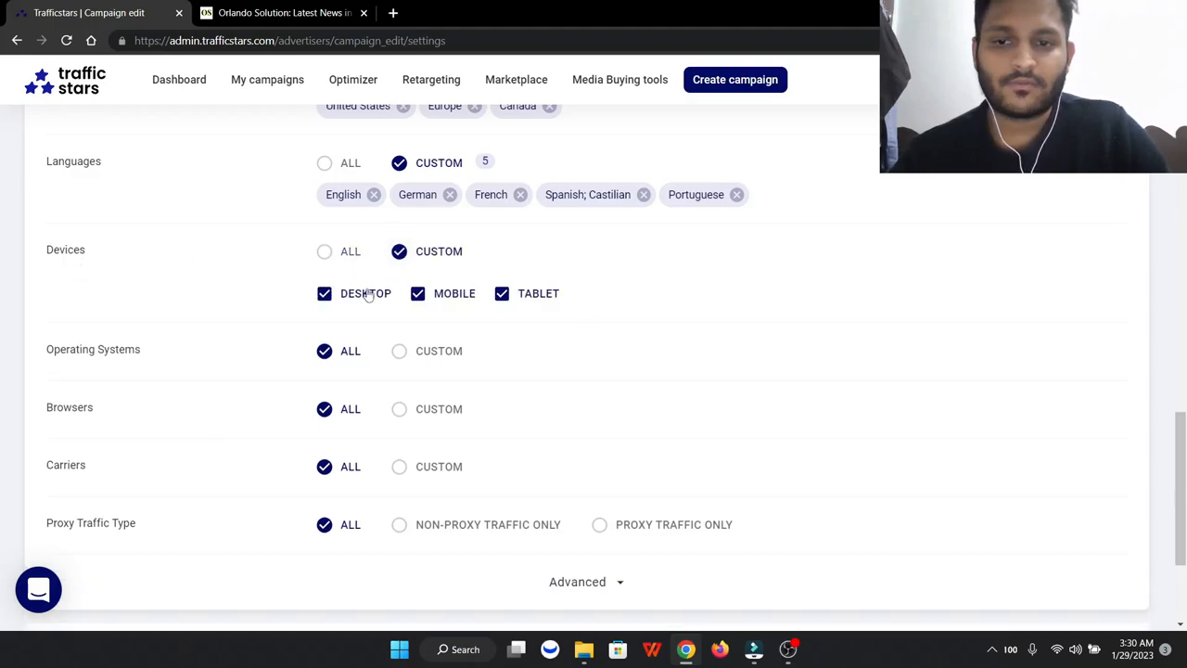
left_click(500, 293)
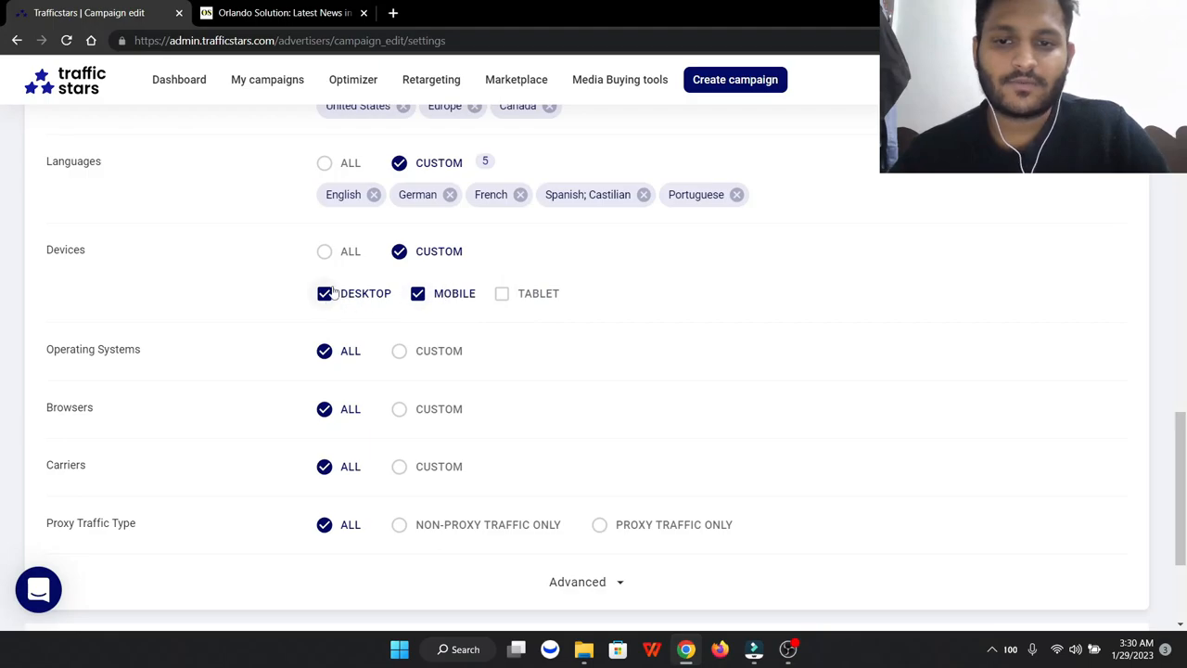
scroll("down", 3)
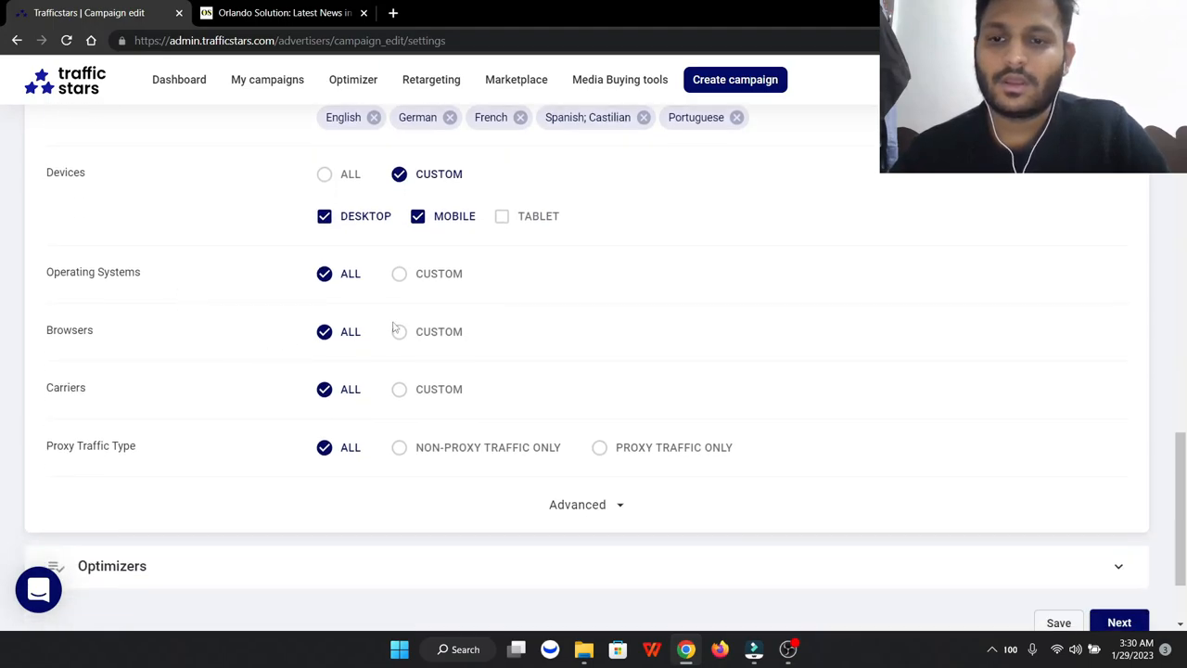
Target Chrome, Chrome Mobile, Safari and Mobile Safari browsers and non-proxy traffic only
left_click(399, 330)
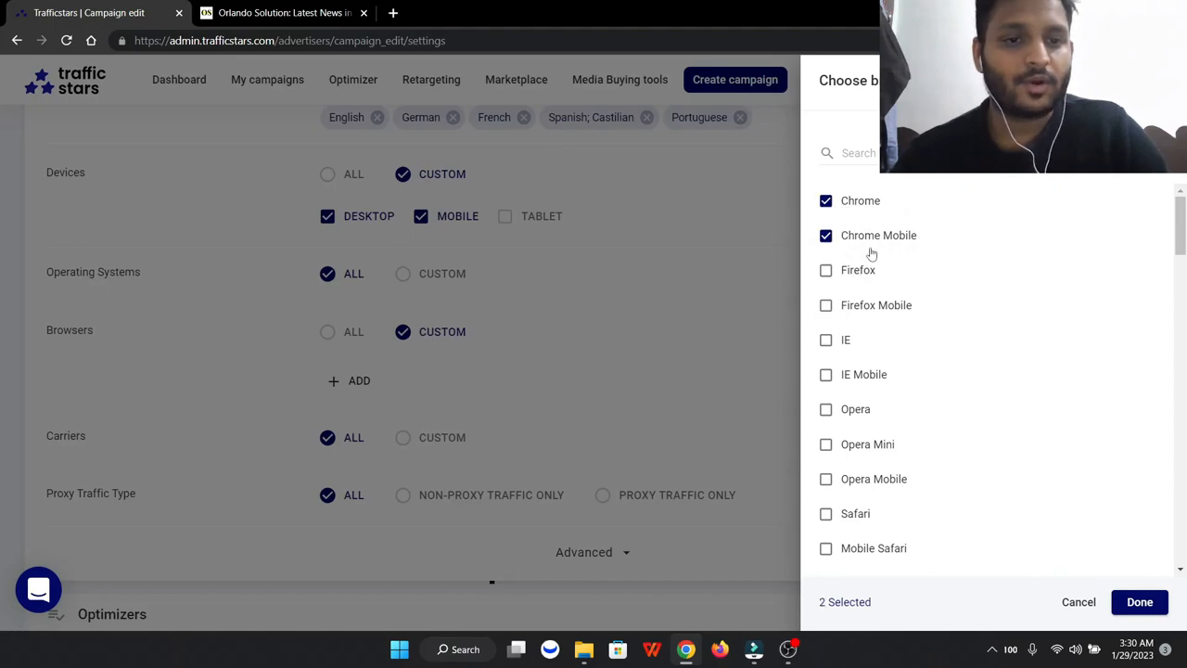
scroll("down", 3)
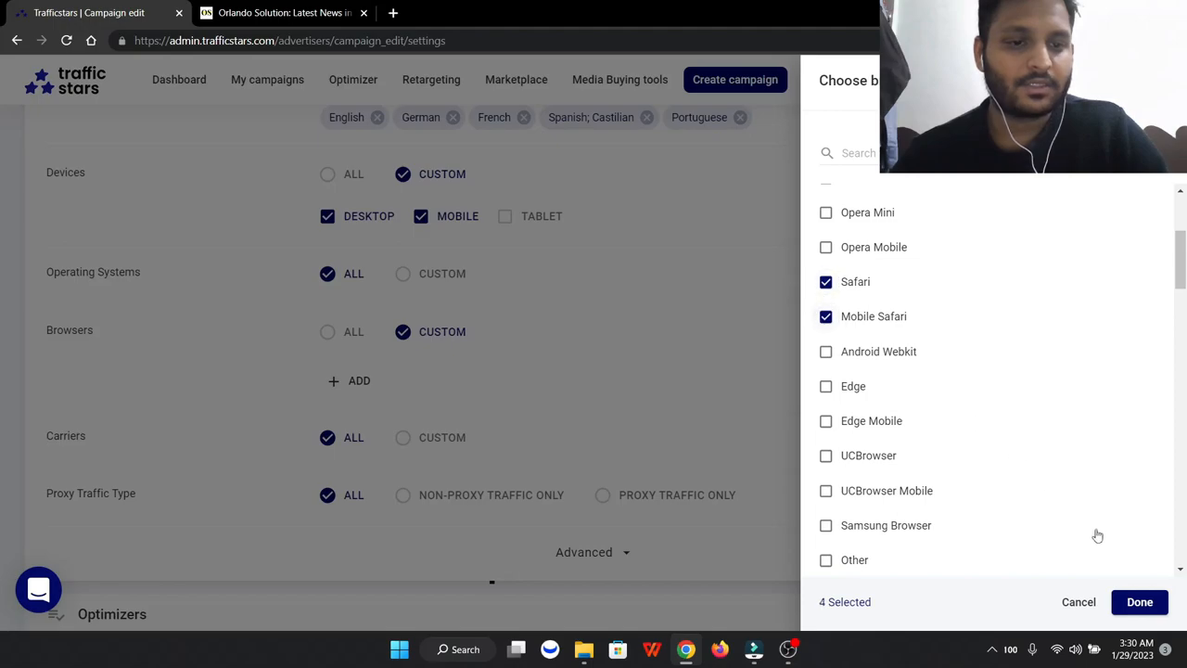
left_click(1138, 600)
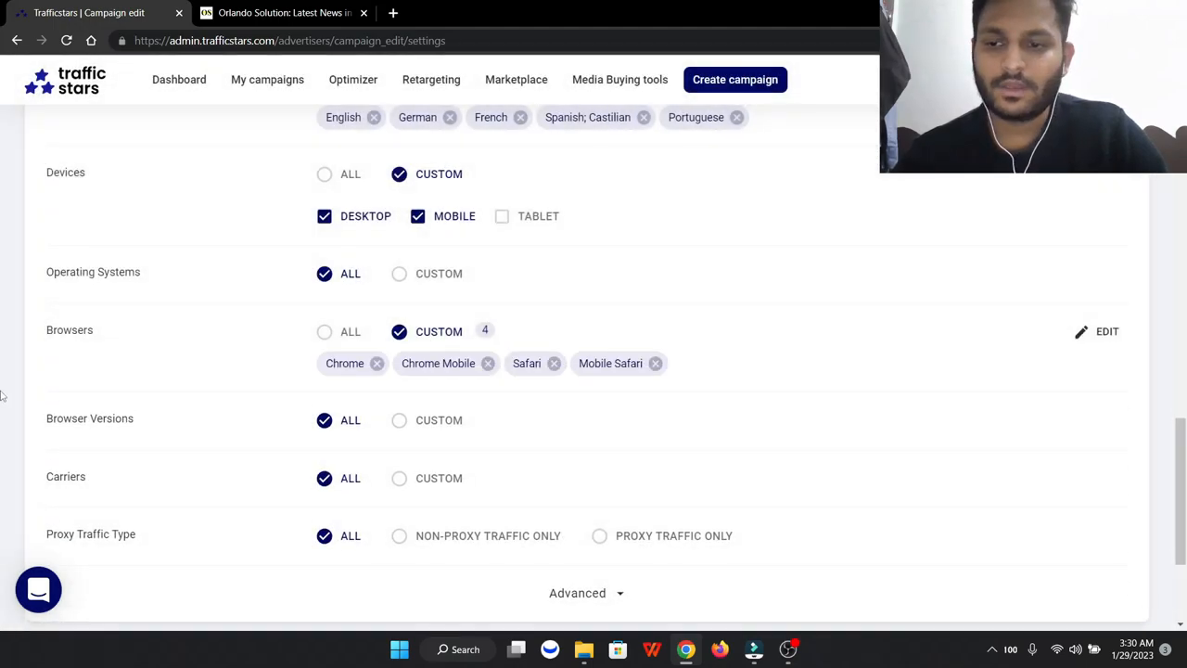
scroll("down", 3)
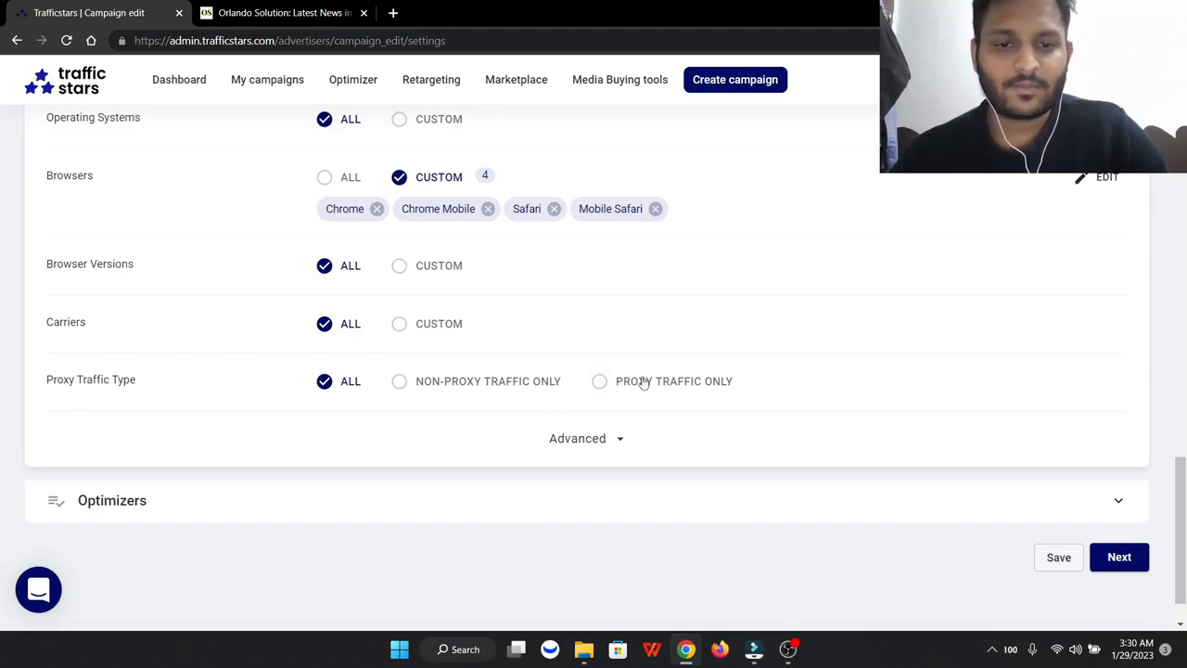
left_click(399, 382)
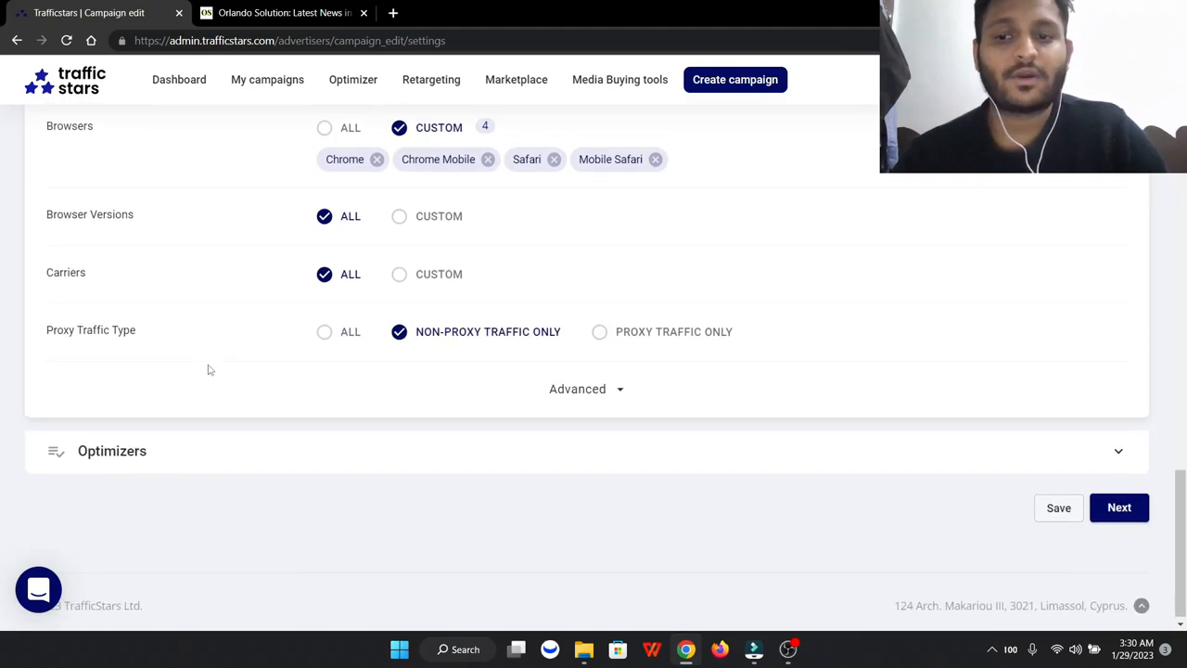
scroll("up", 3)
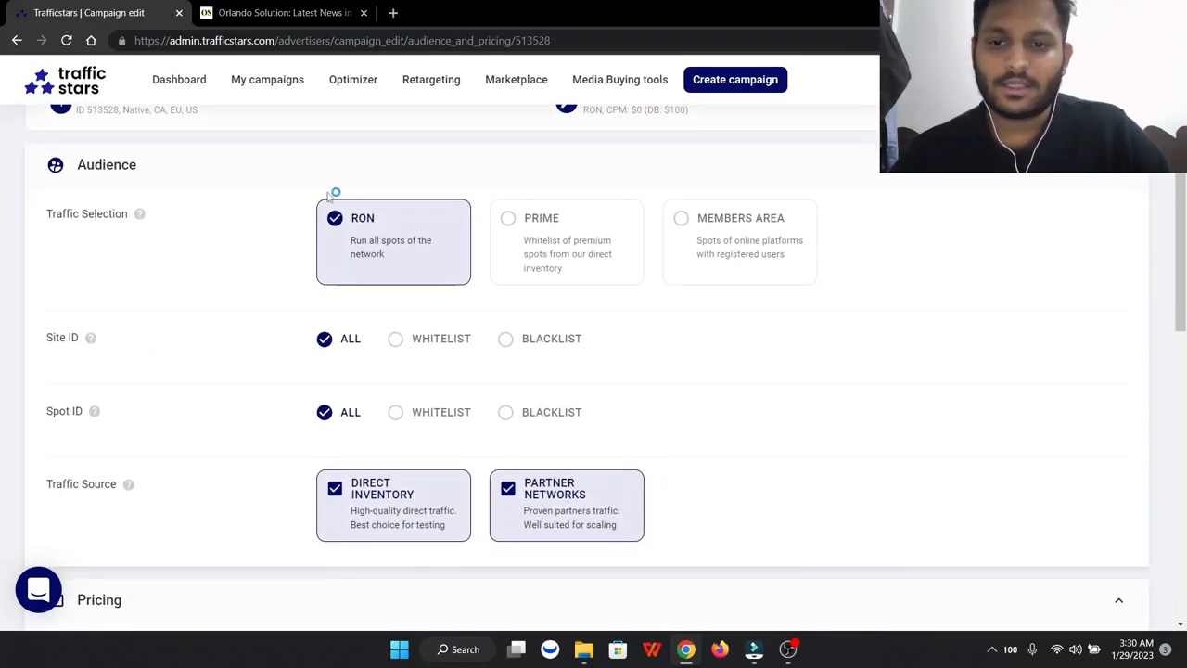
Set CPC pricing at $0.005 with a $10 test budget and $20 daily budget, and continue
scroll("down", 3)
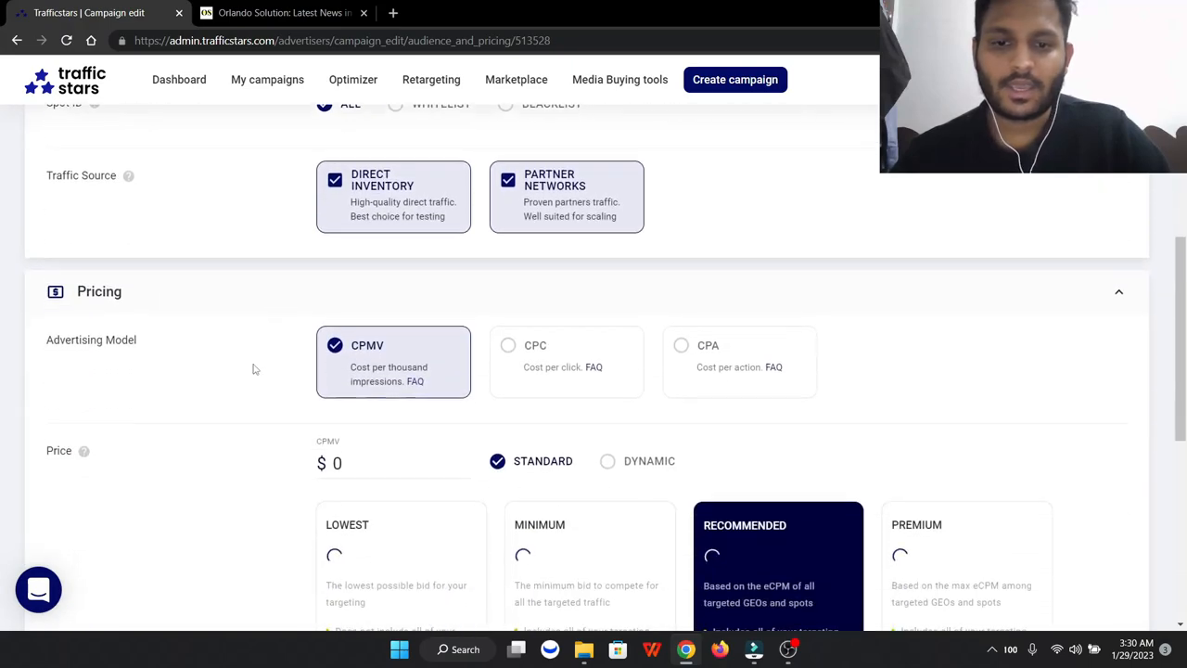
left_click(566, 360)
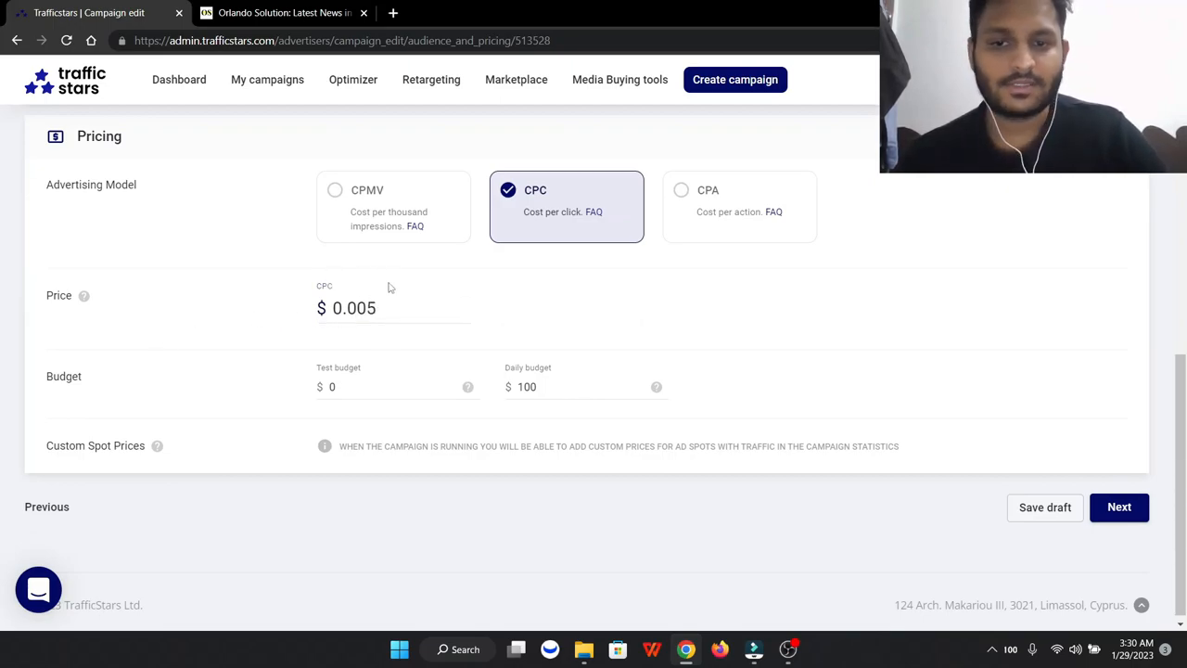
left_click(390, 308)
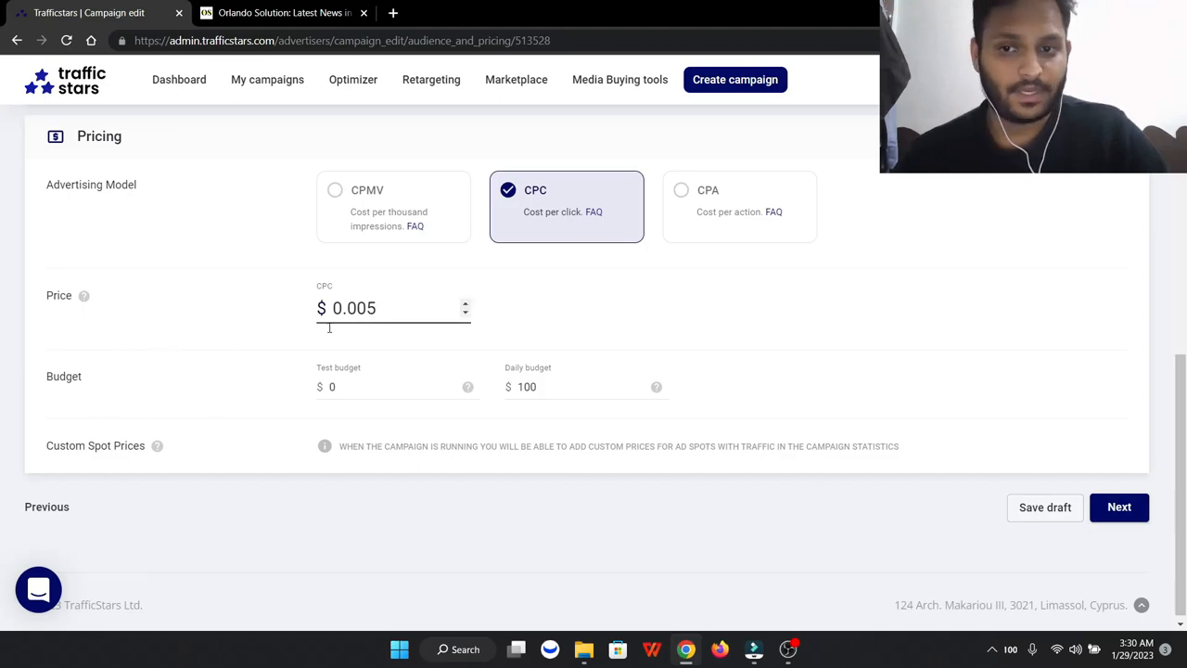
left_click(389, 388)
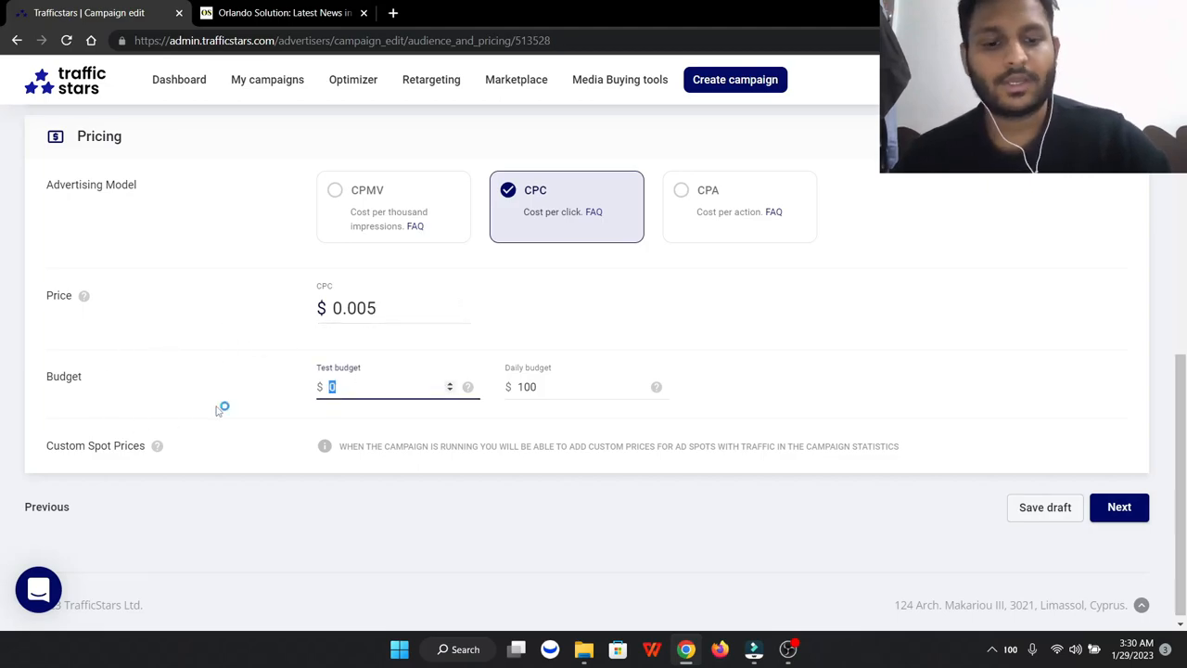
type("10")
left_click(585, 386)
type("20")
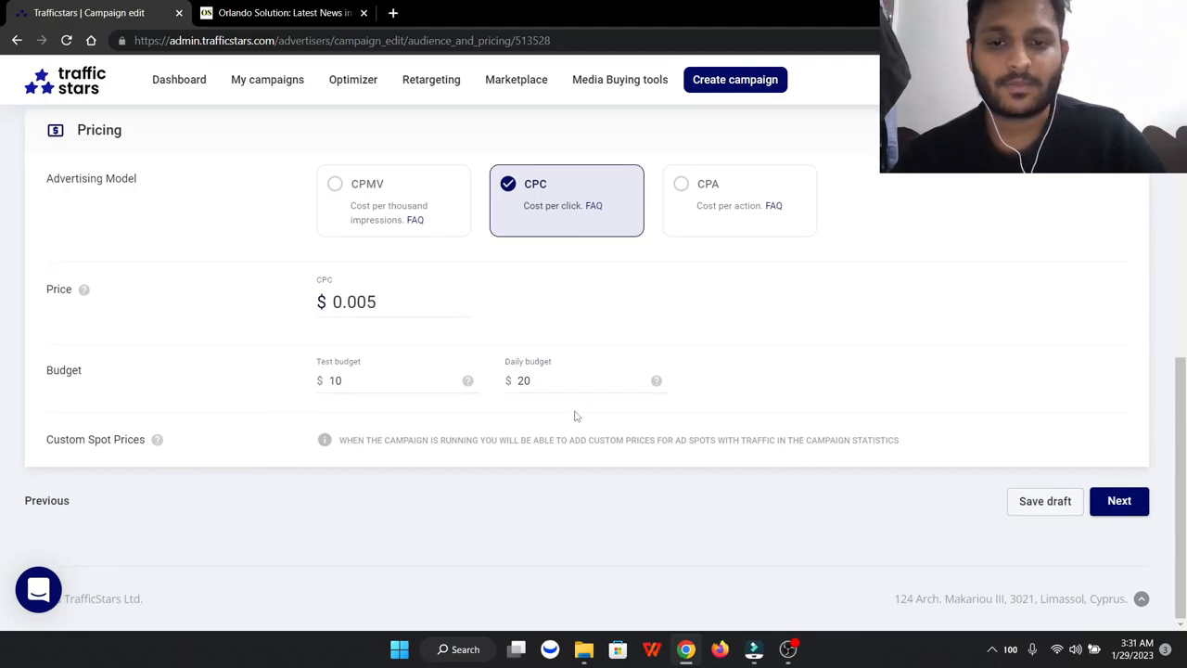
mouse_move(182, 473)
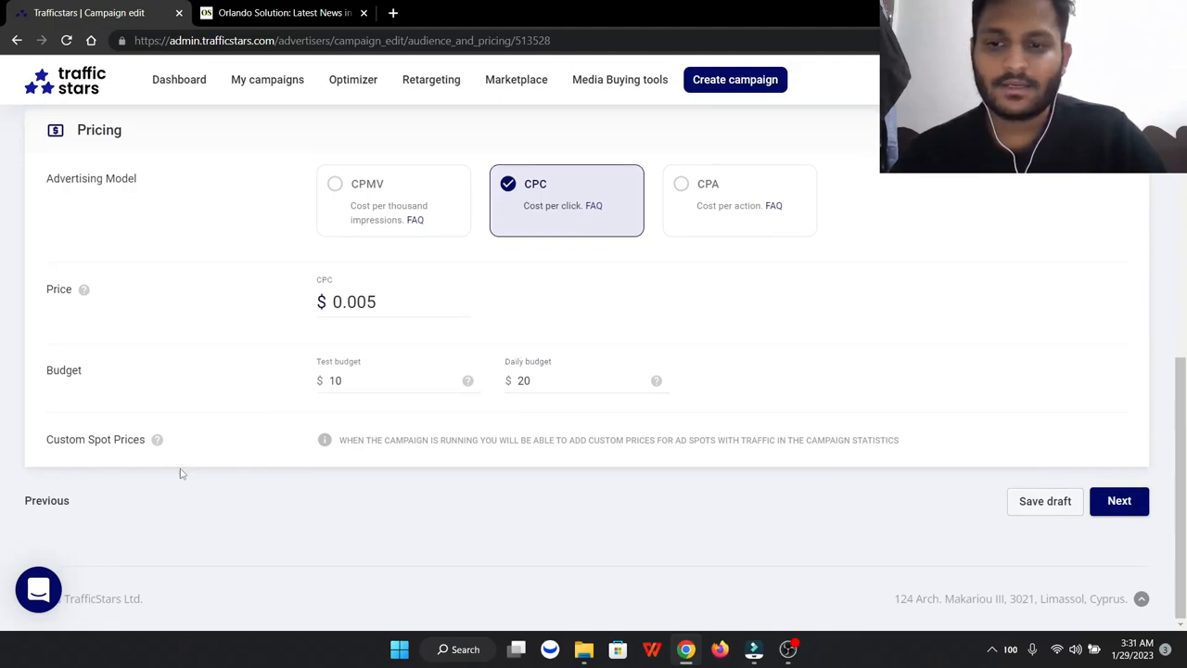
left_click(1119, 500)
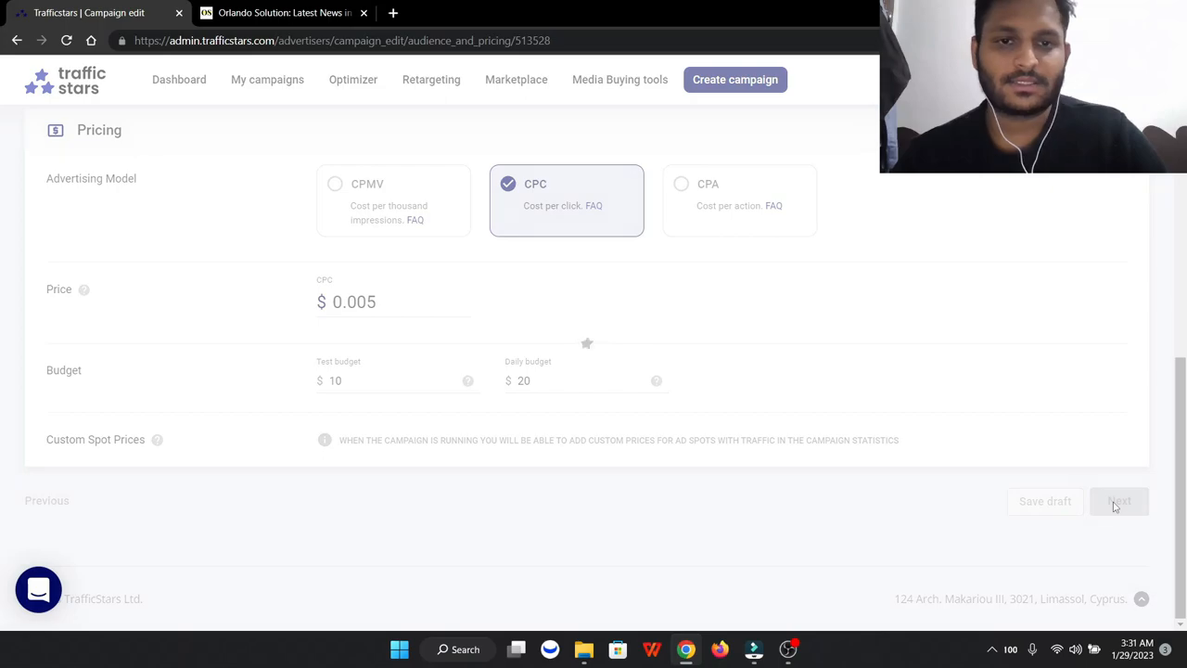
Upload the swimming-pool photo as the image creative and confirm its center point
left_click(1118, 501)
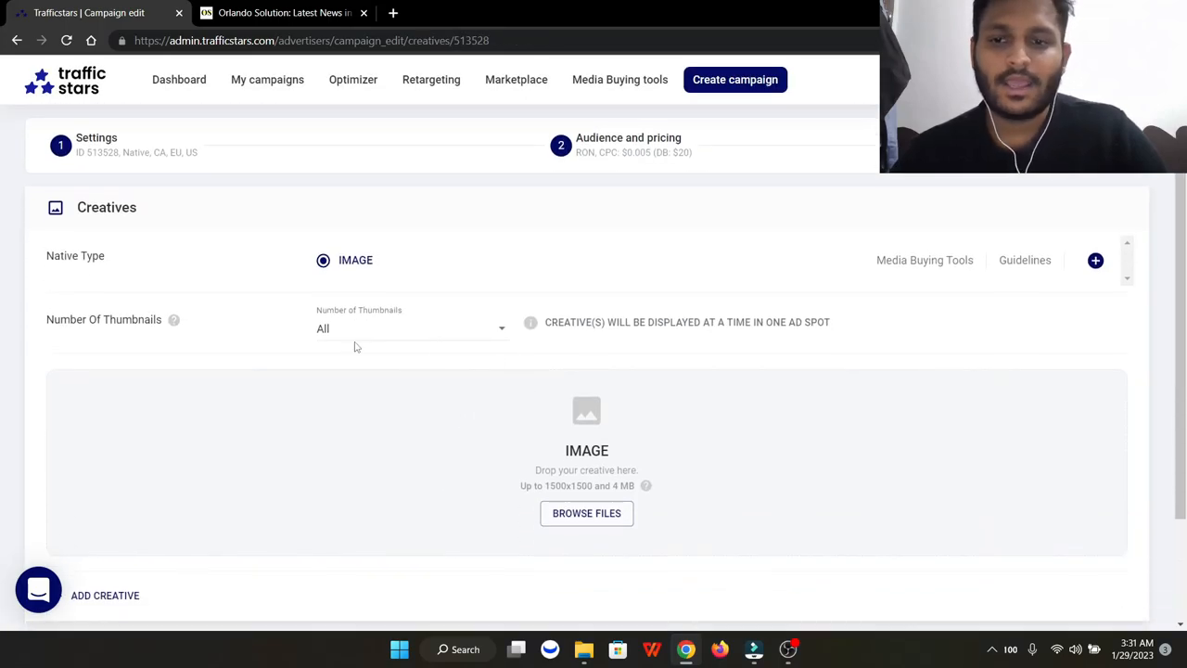
mouse_move(534, 286)
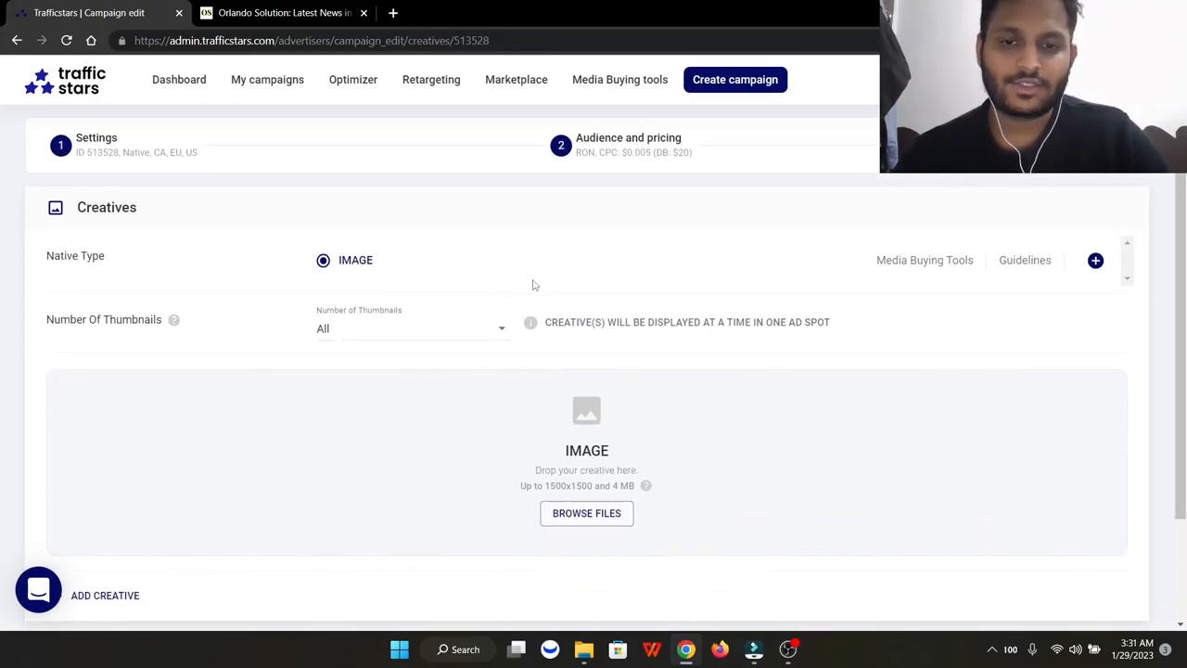
left_click(587, 511)
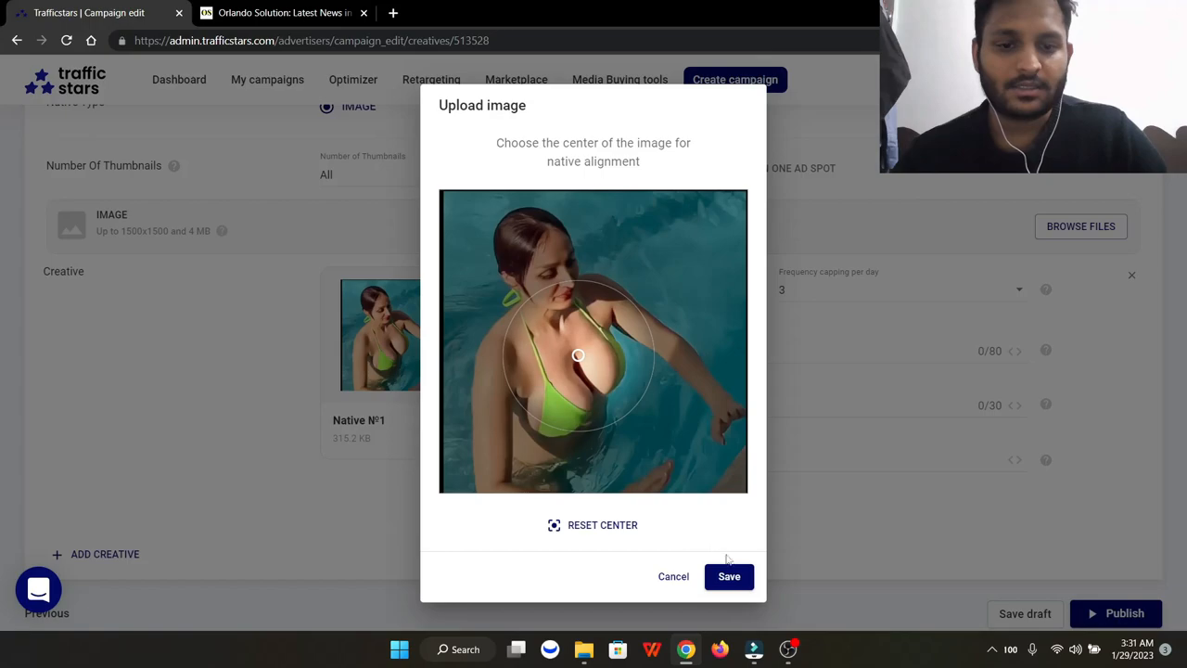
left_click(729, 575)
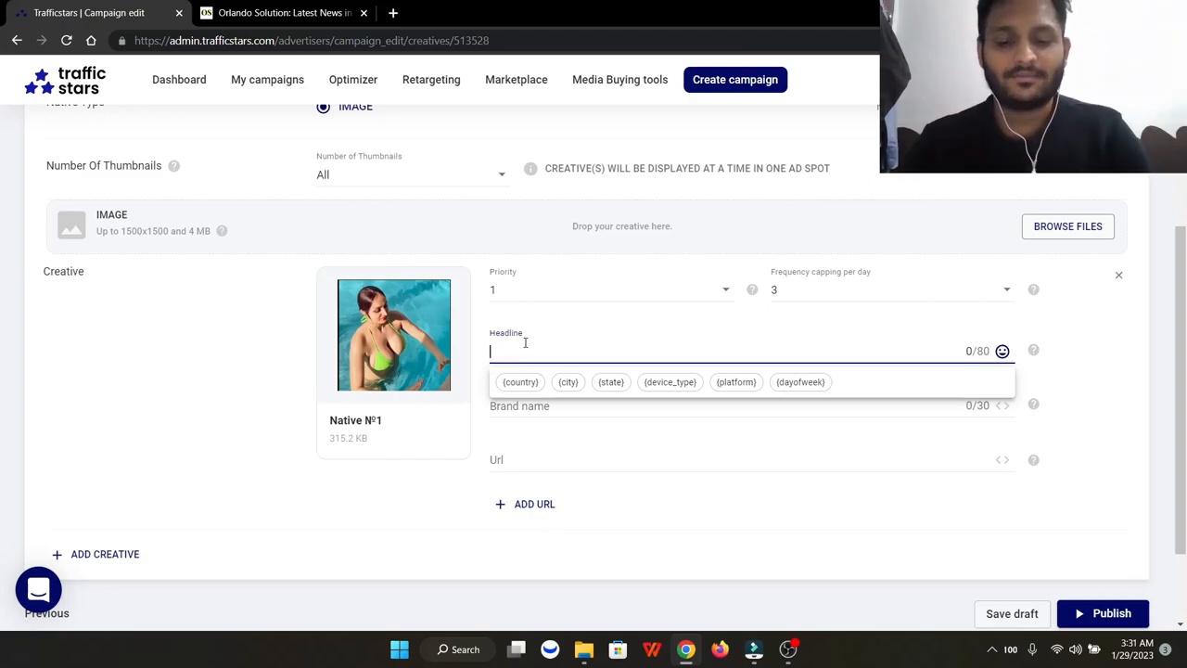
Enter the headline '10 pics of hot dubai girl'
type("10")
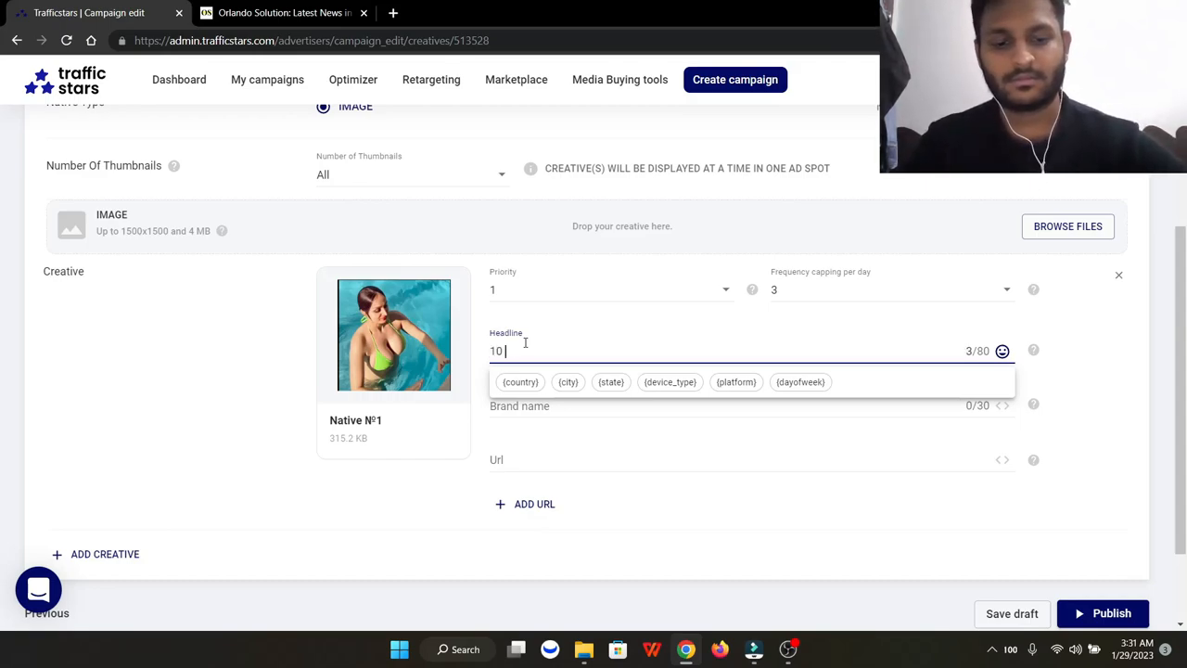
type("pica")
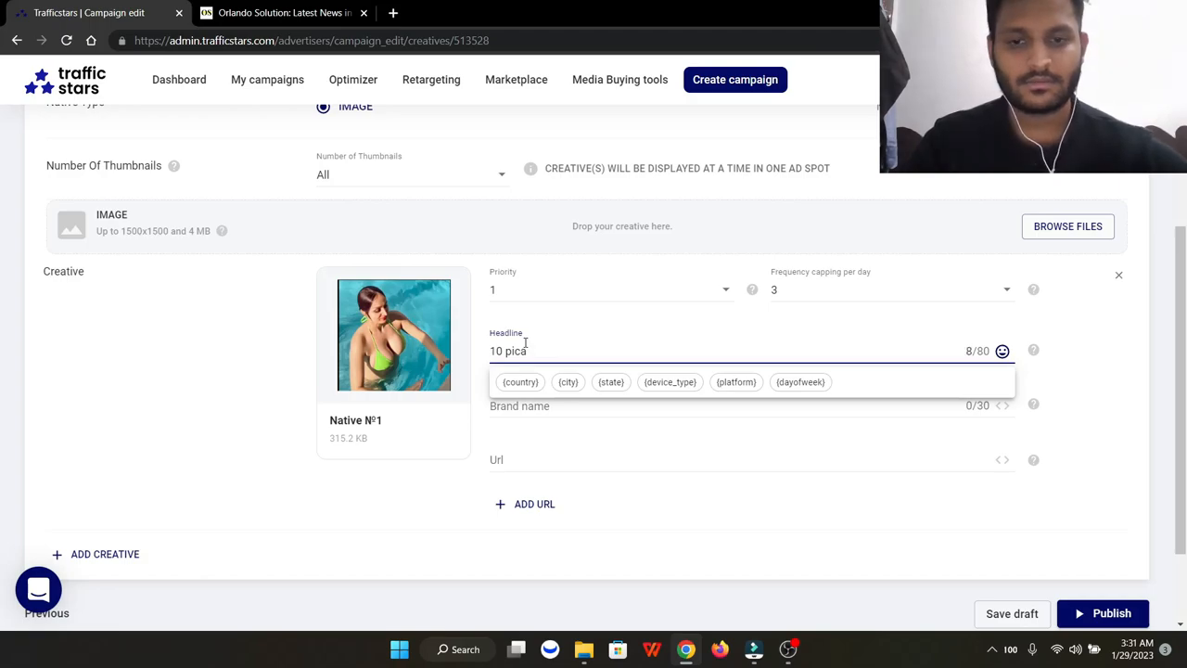
type("s of")
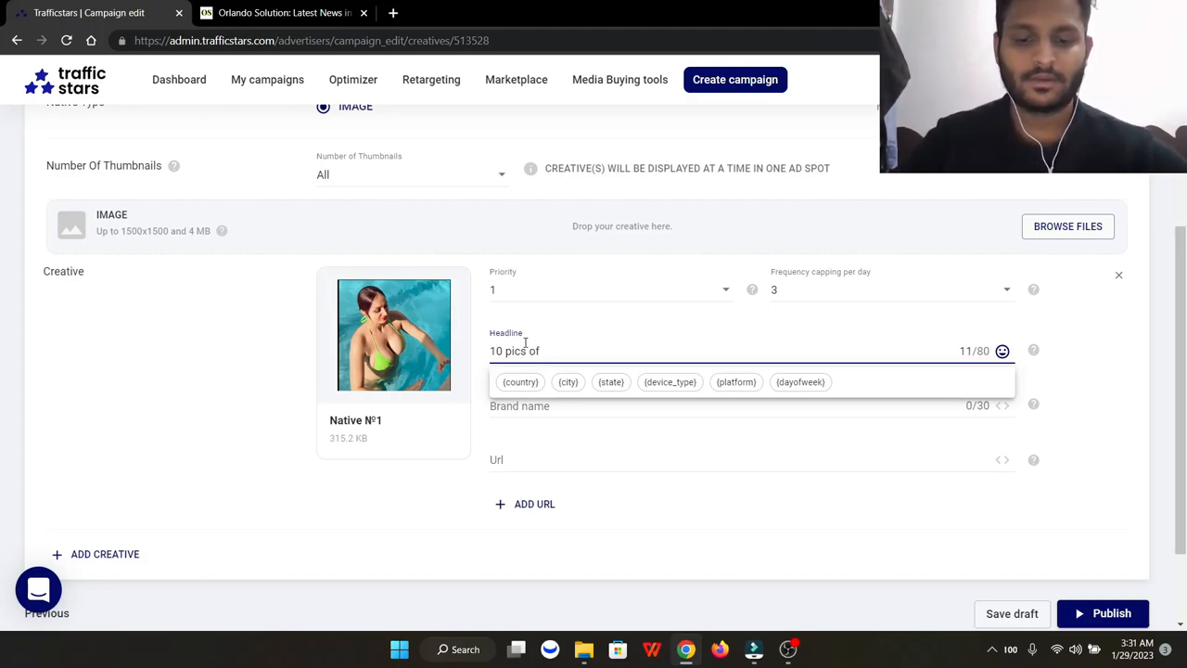
type("hot diubai")
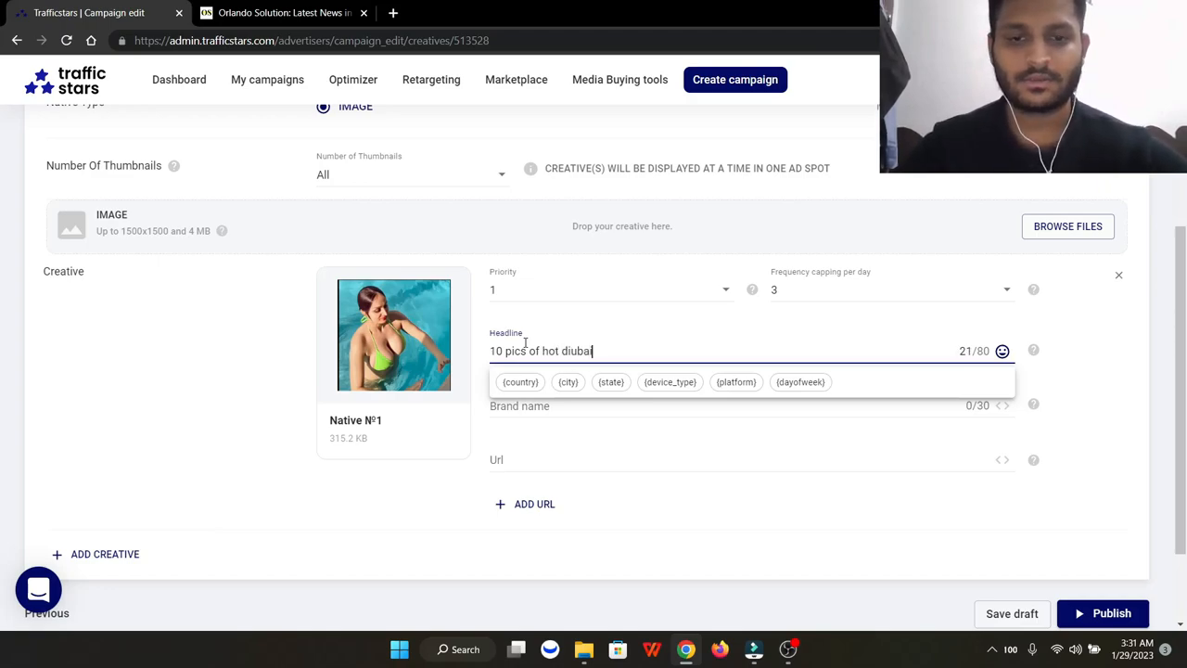
key("Backspace")
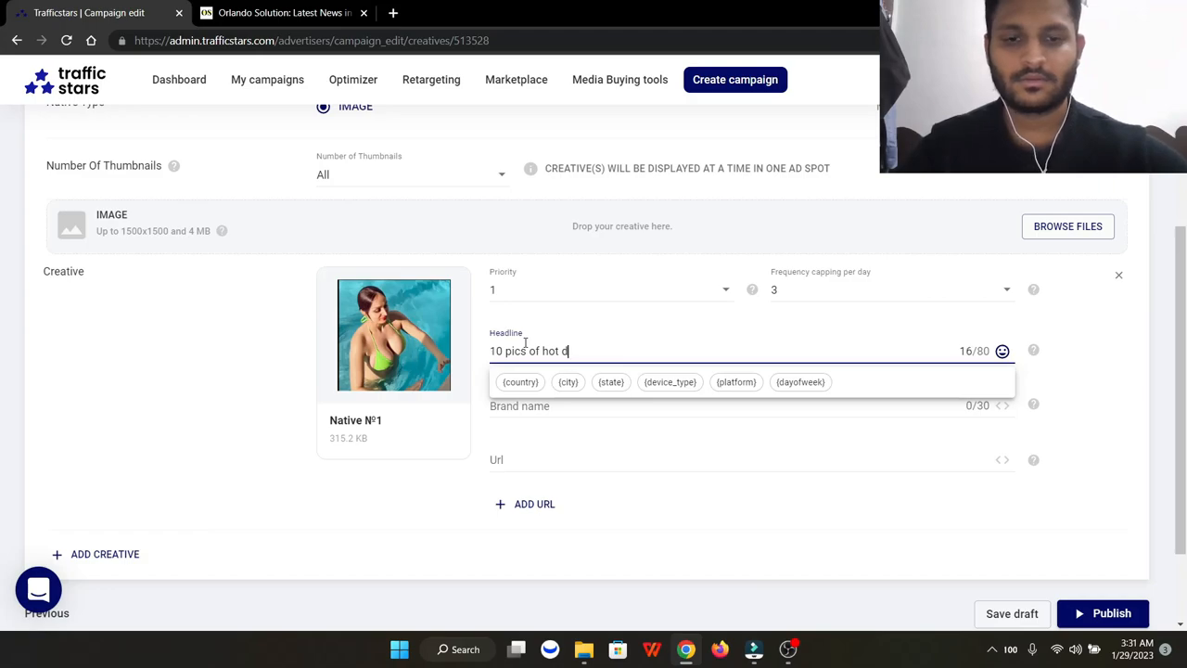
type("dubai g")
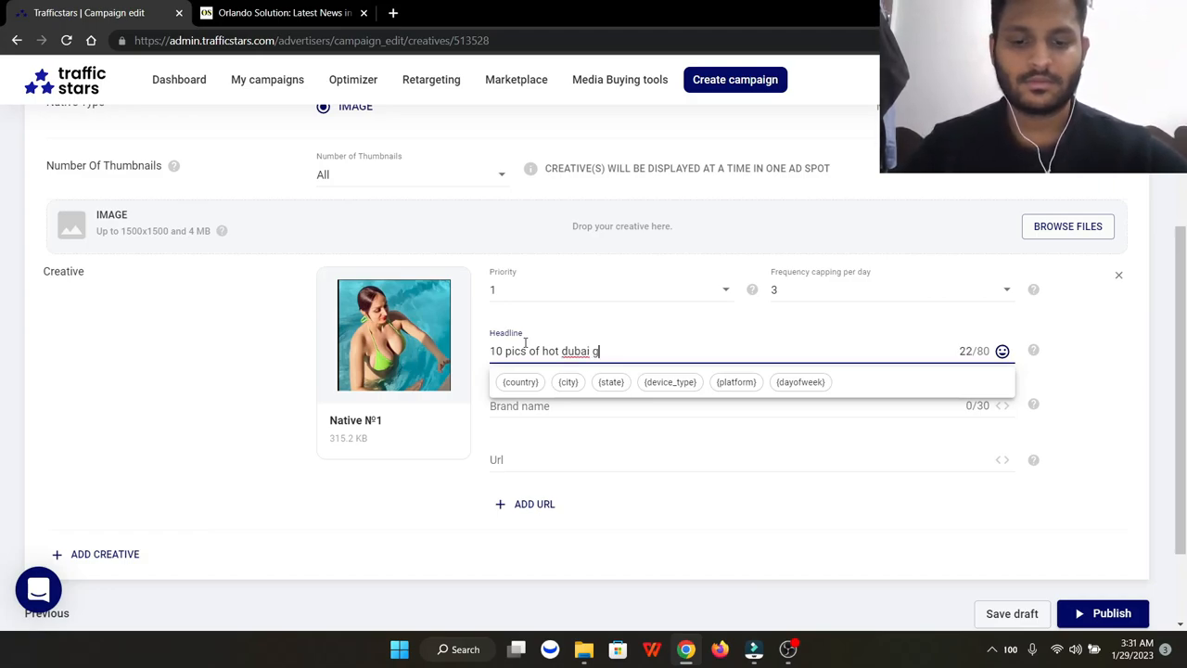
type("irl")
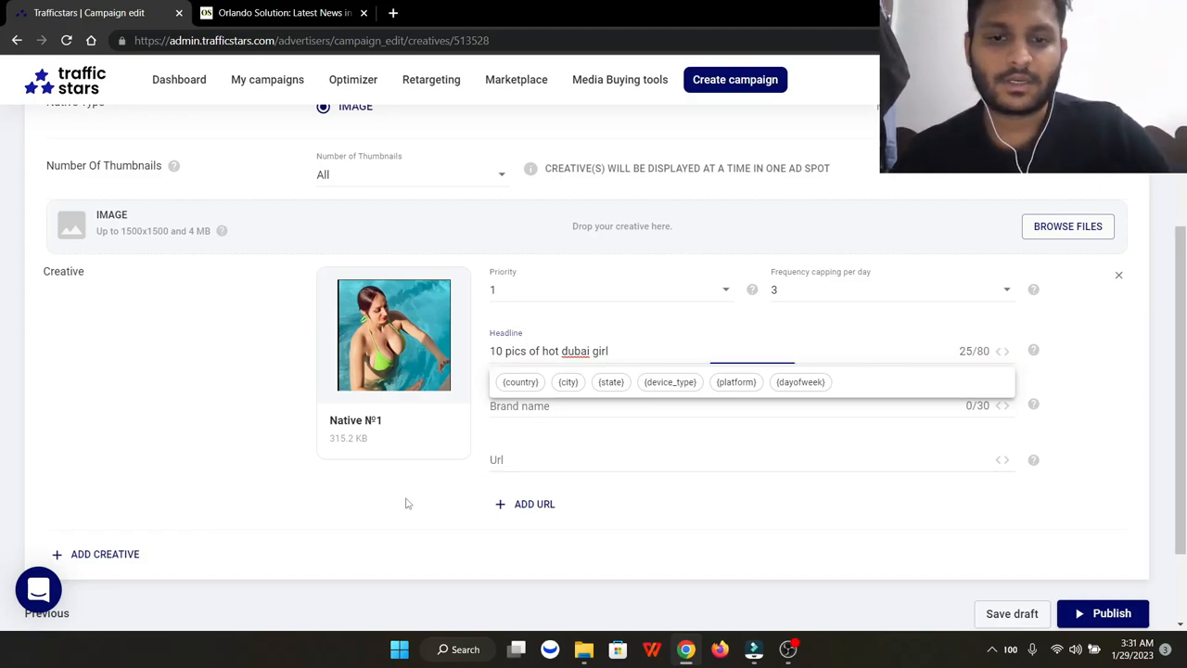
Set the brand name to Juicy News and switch to the Orlando Solution site
left_click(583, 404)
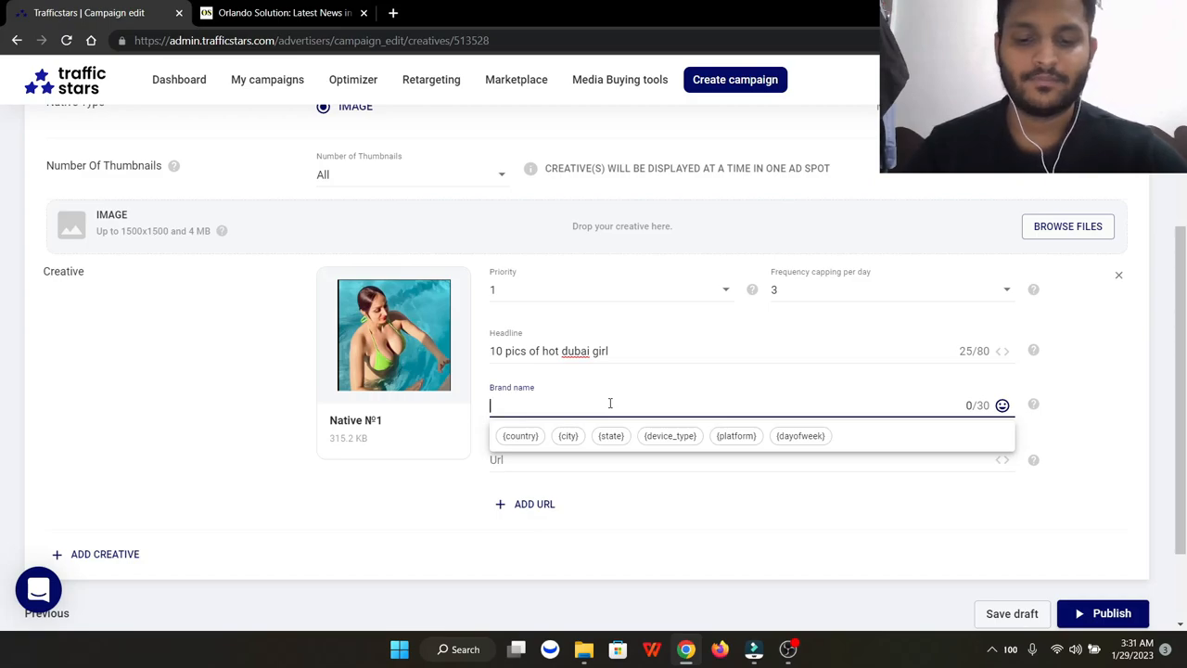
type("Juicy")
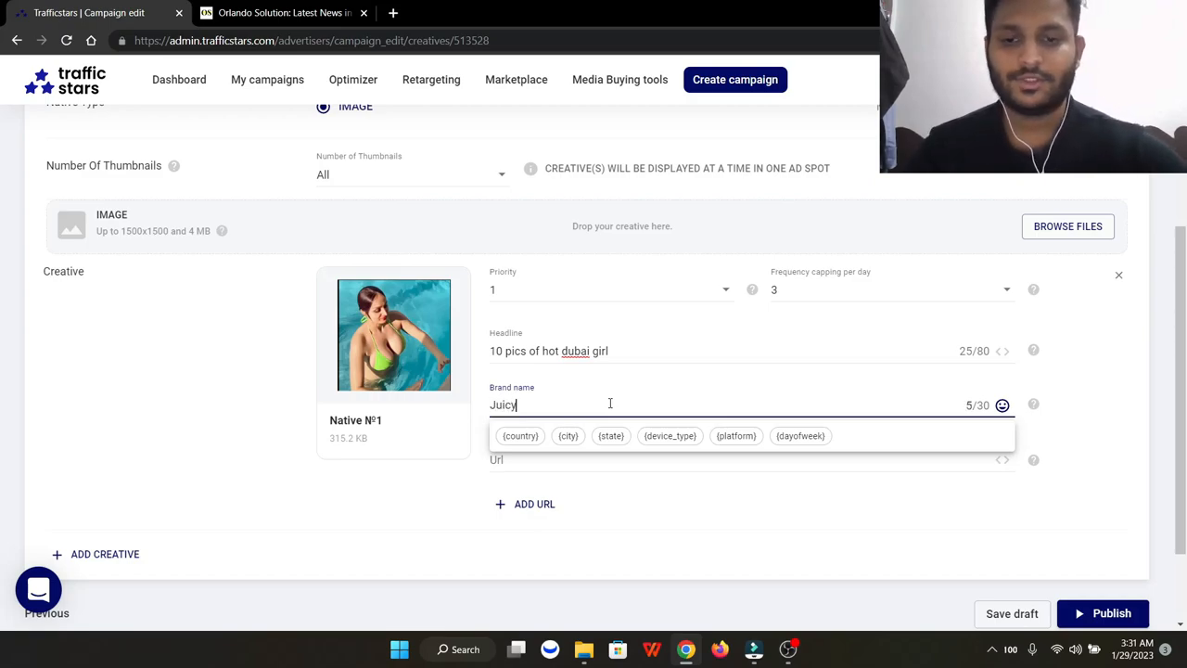
type("News")
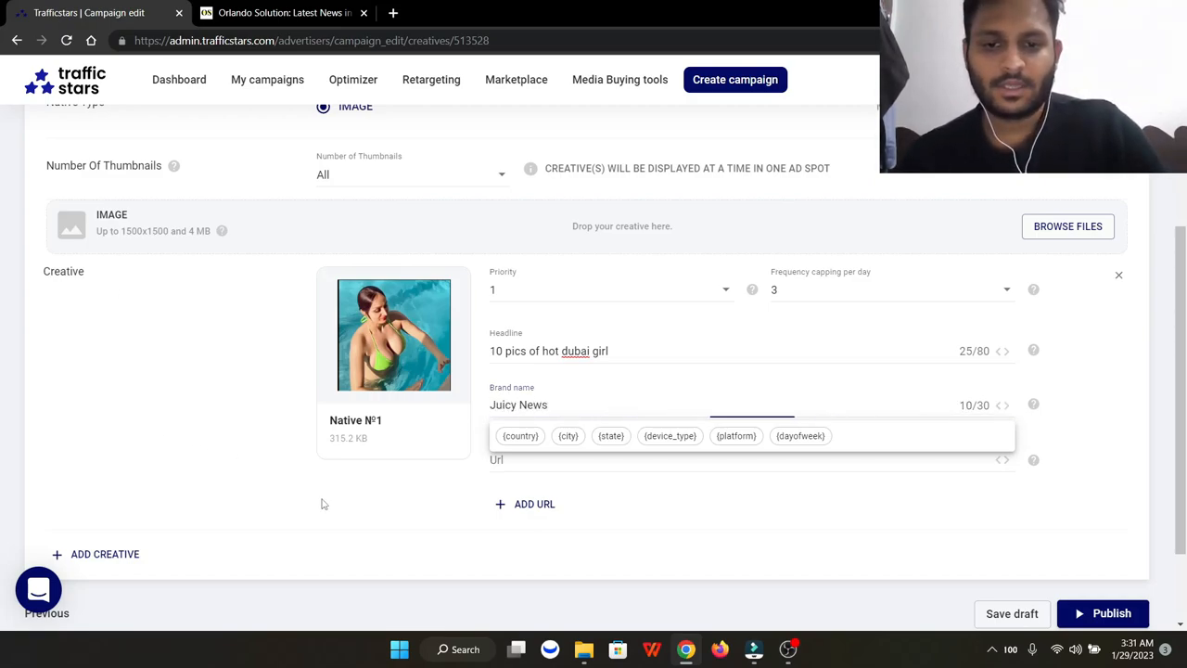
left_click(282, 12)
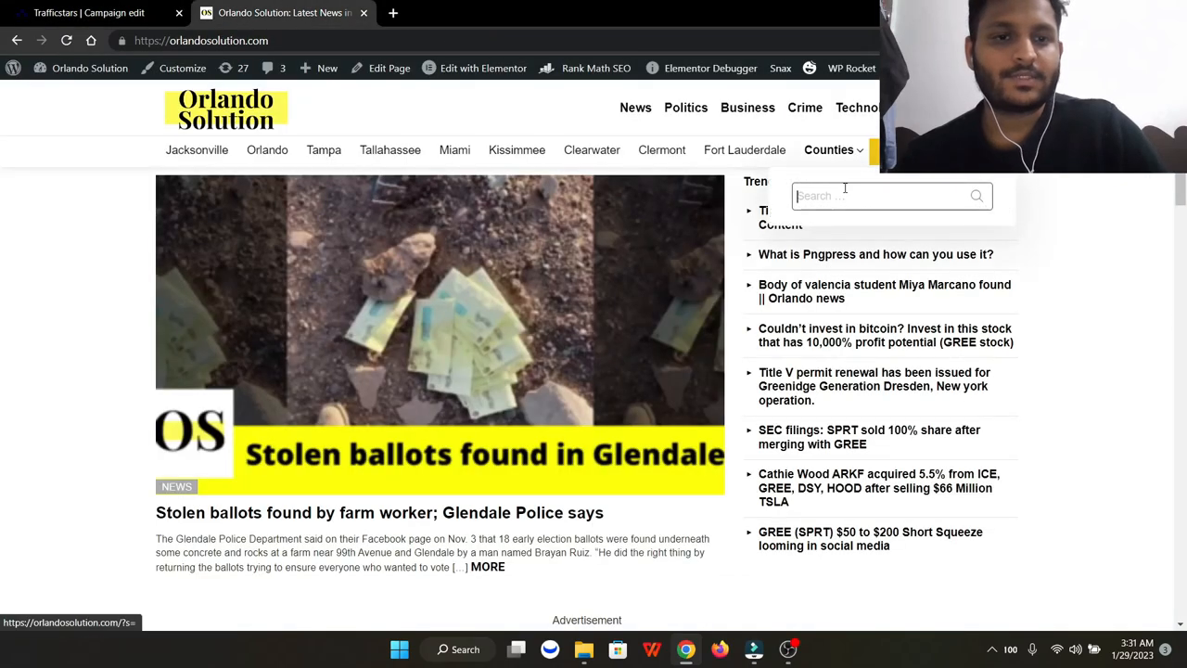
Search the site for 'dubai' and return to the campaign editor
type("dubai")
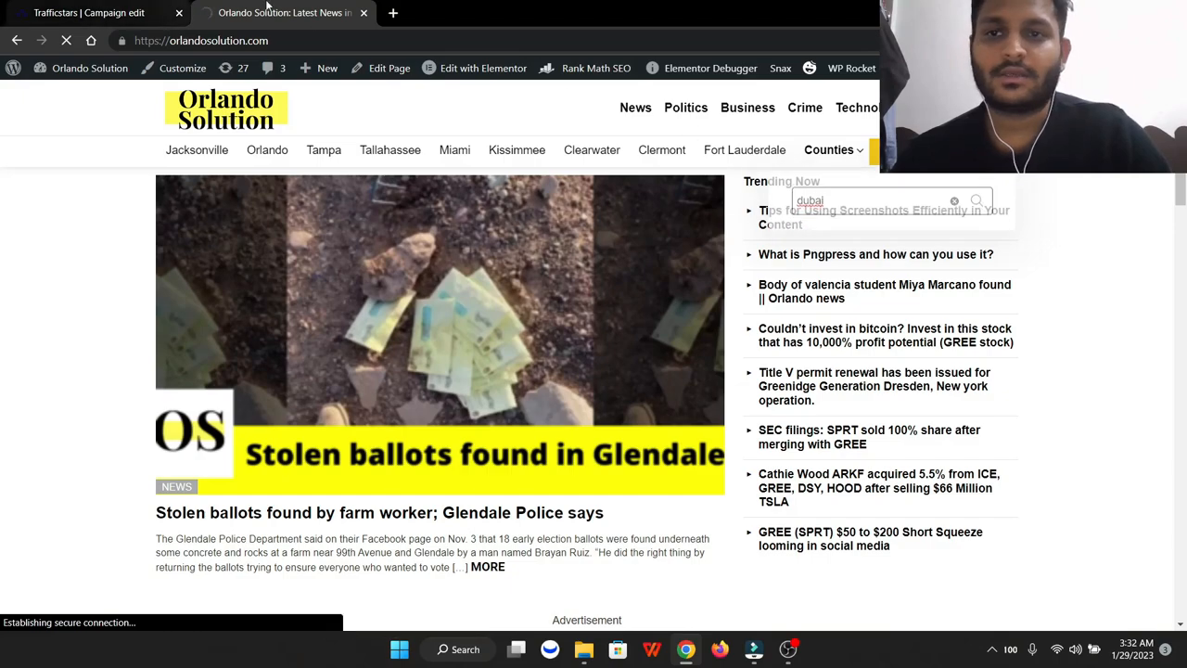
key("Return")
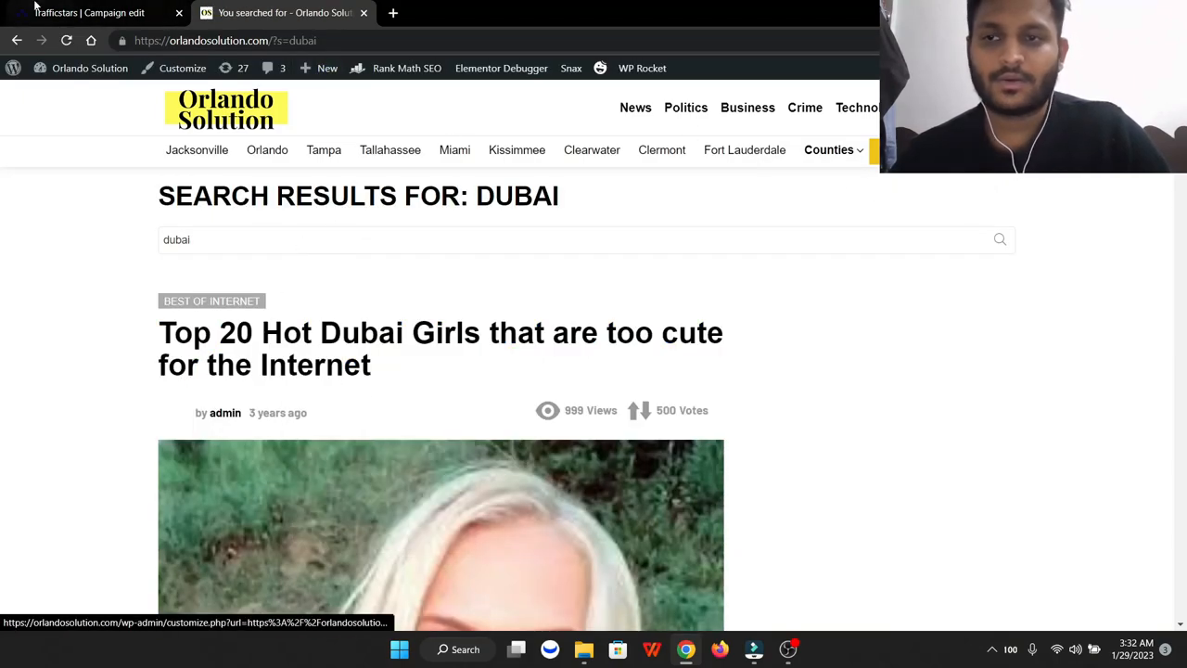
left_click(89, 11)
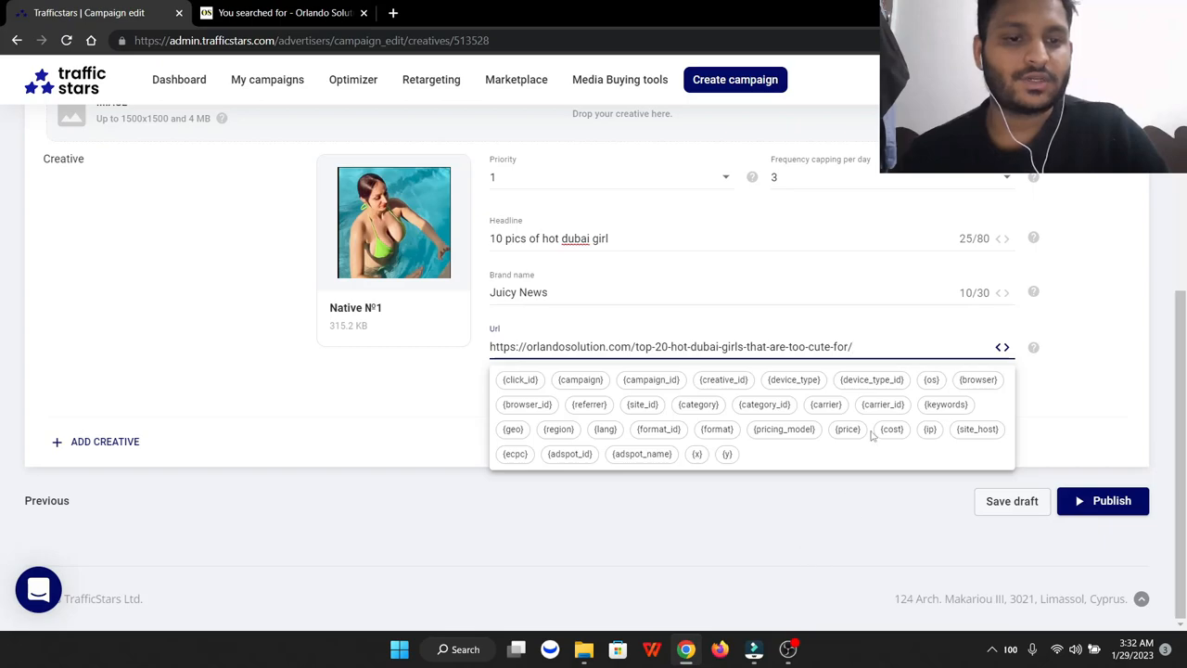
mouse_move(712, 435)
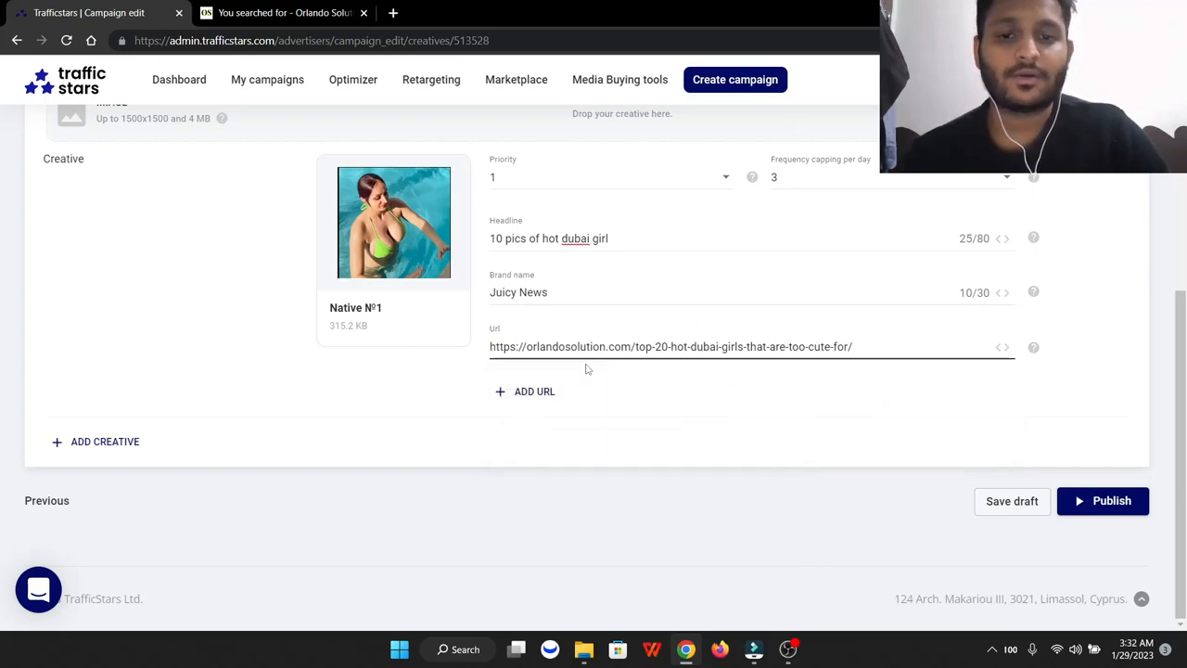
Publish the campaign with the article URL and proceed to the campaign list
scroll("up", 3)
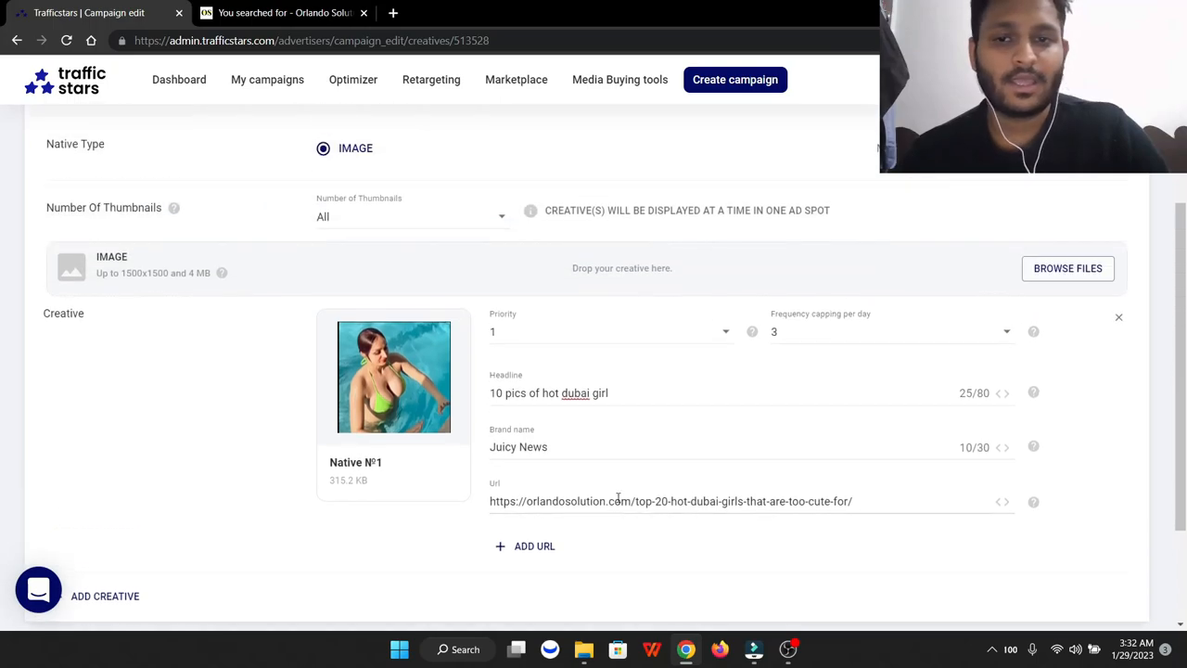
scroll("down", 3)
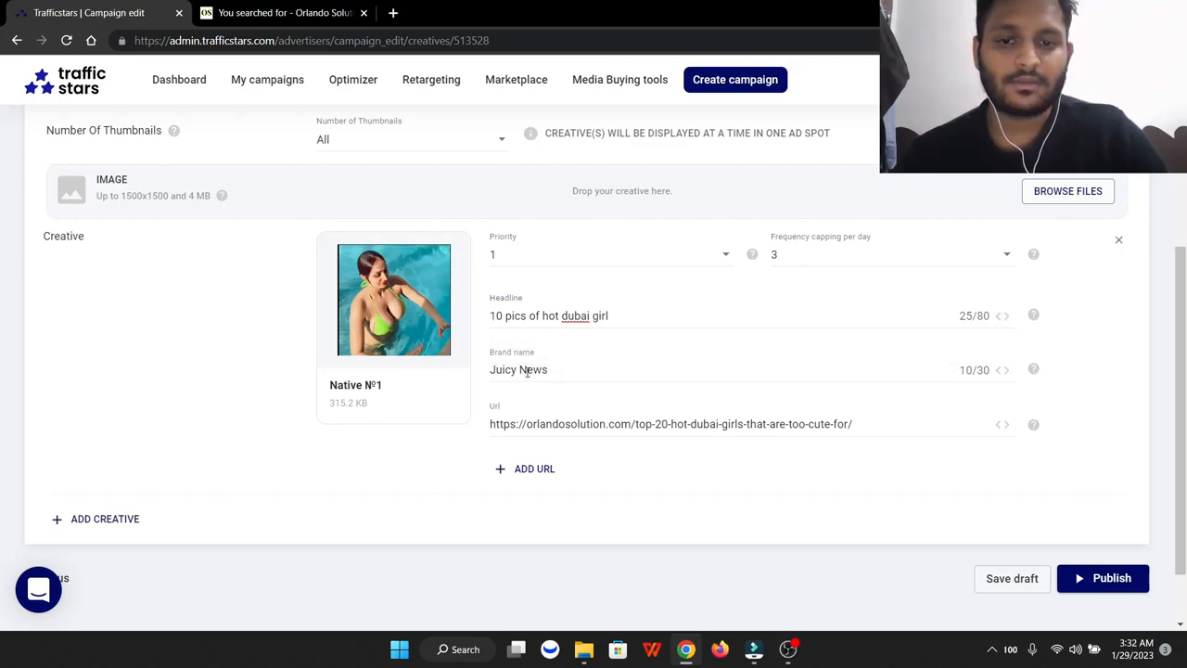
scroll("down", 3)
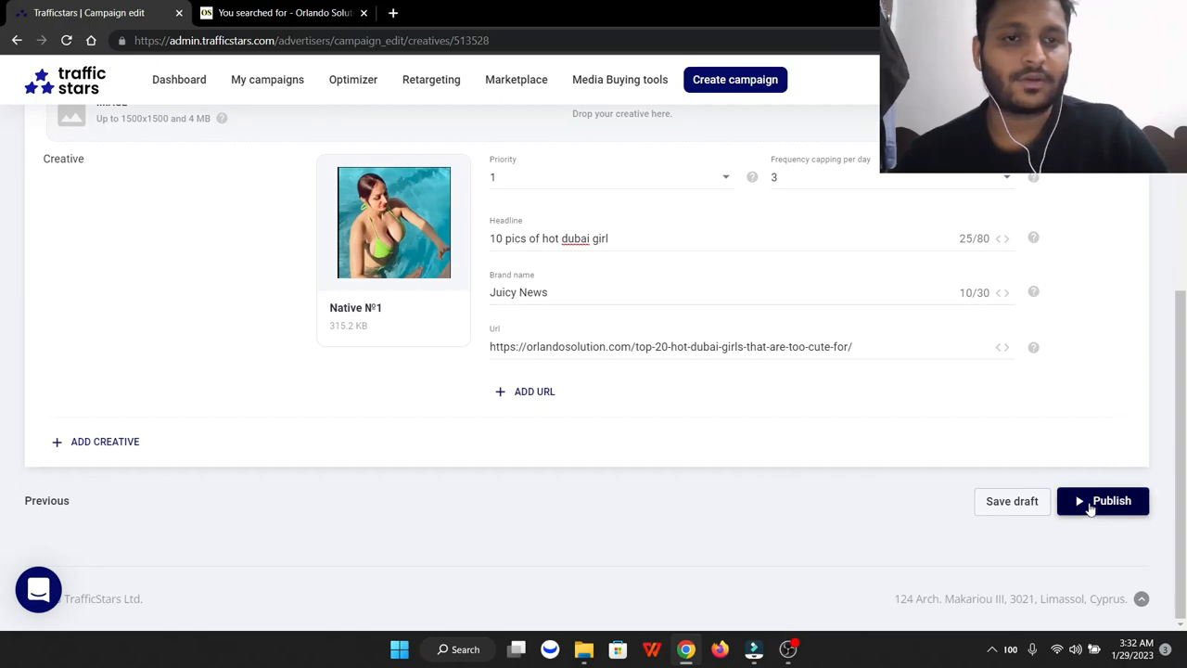
left_click(1102, 501)
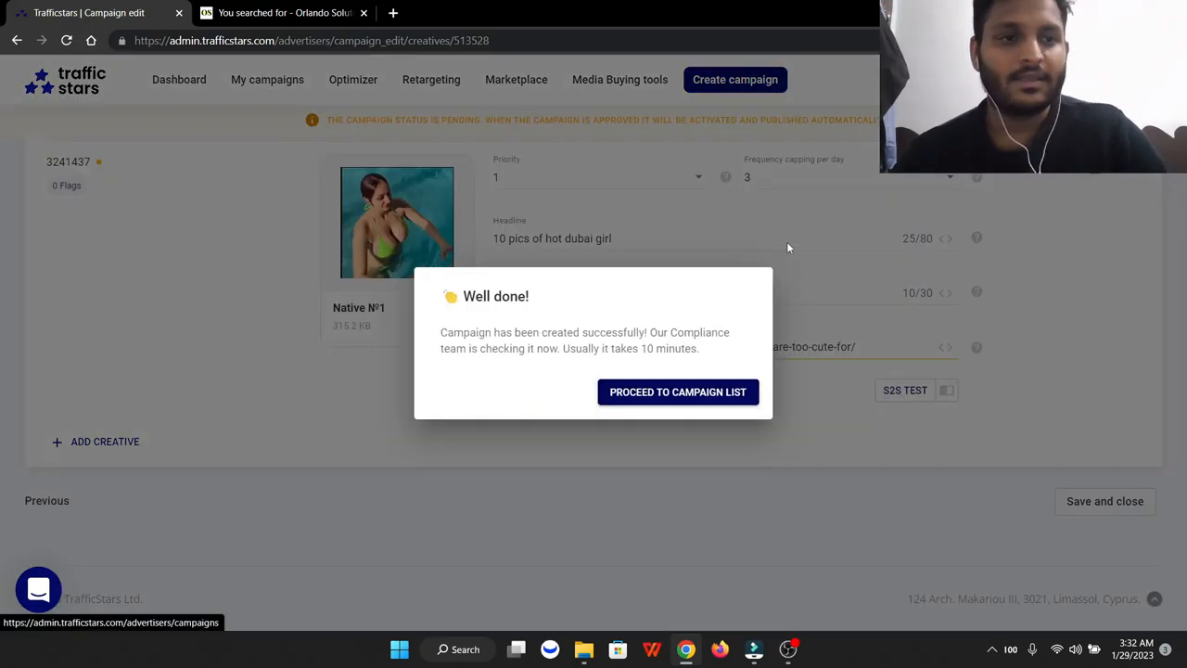
left_click(679, 391)
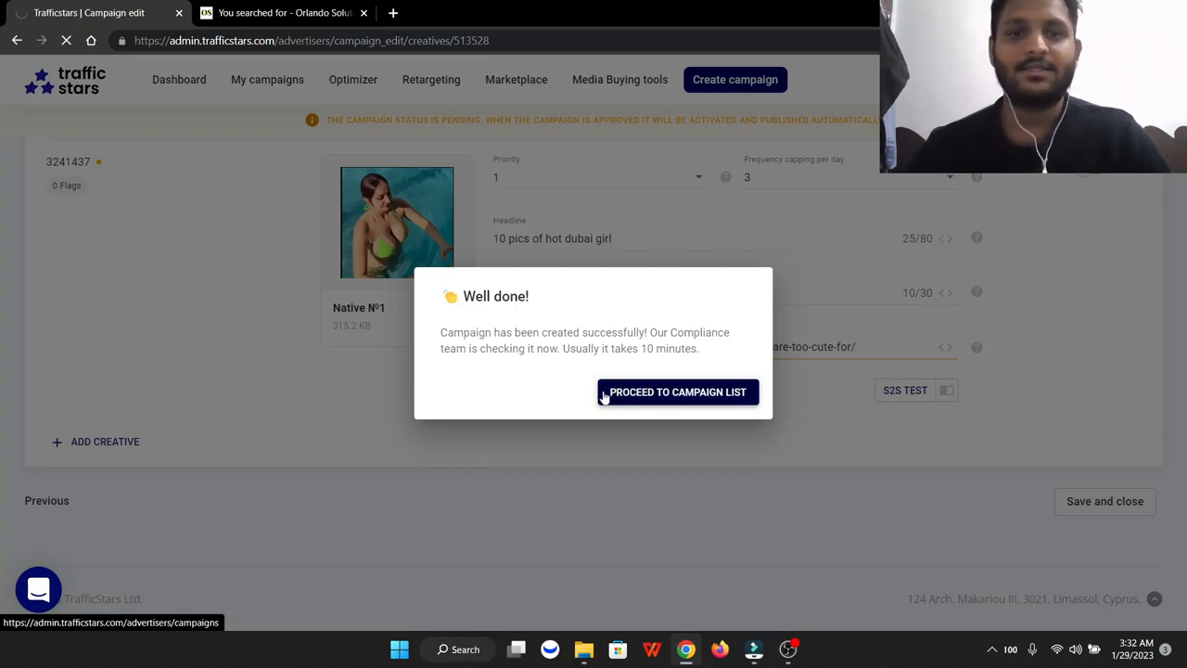
left_click(677, 392)
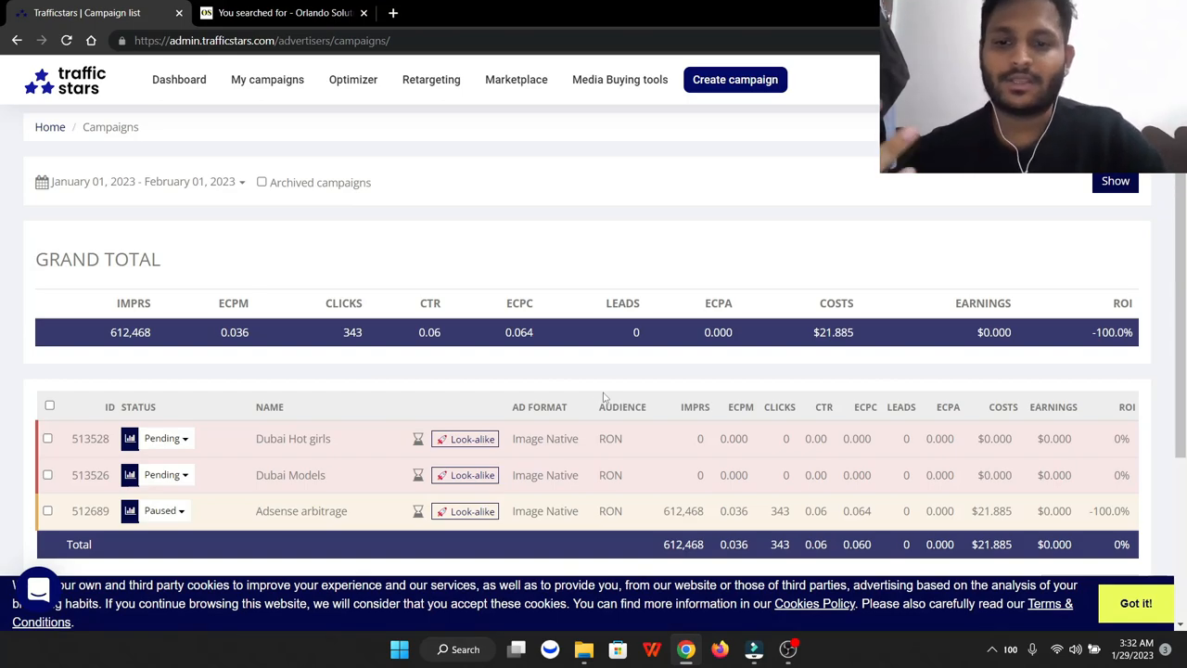
mouse_move(232, 509)
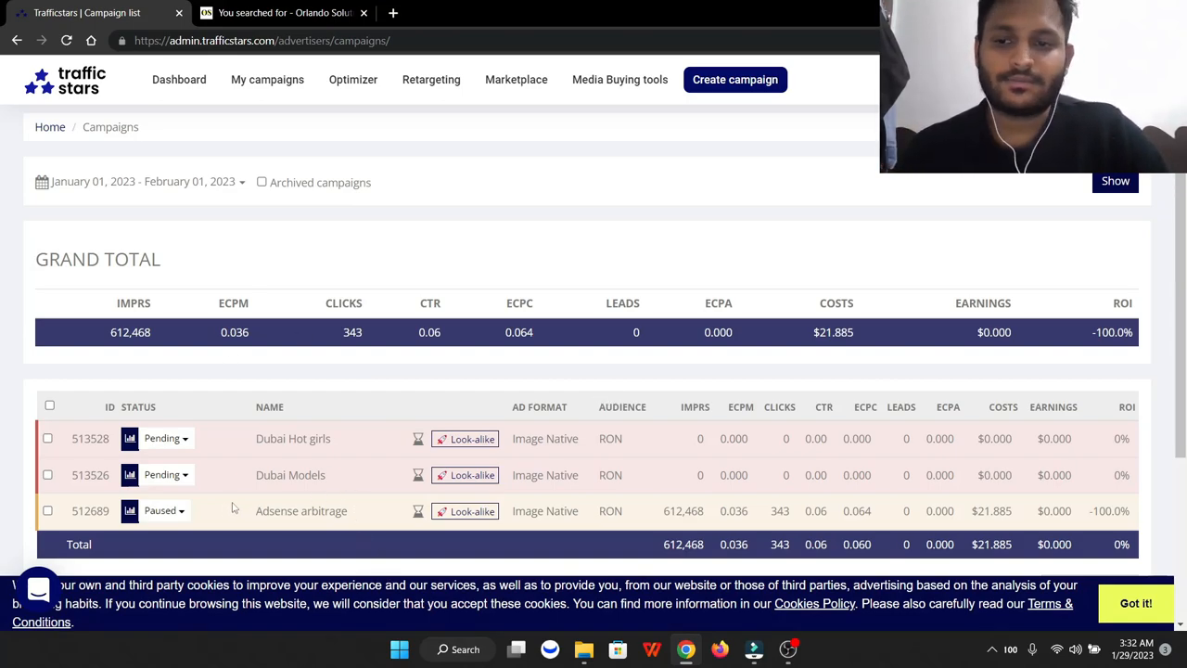
mouse_move(13, 406)
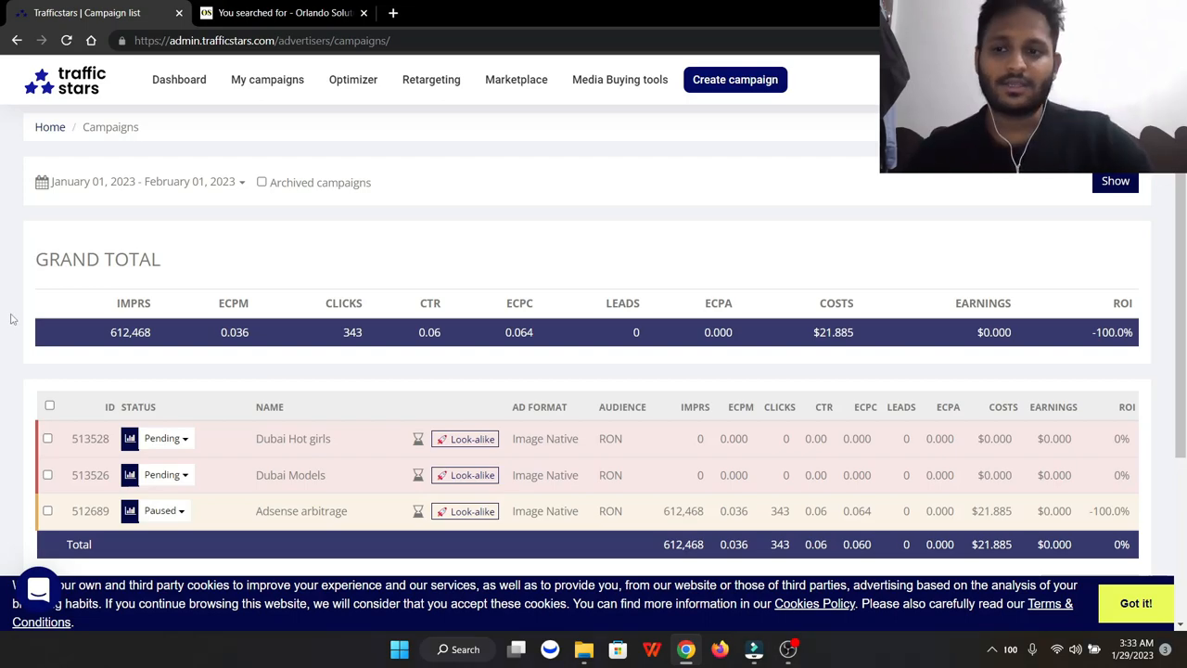
mouse_move(3, 301)
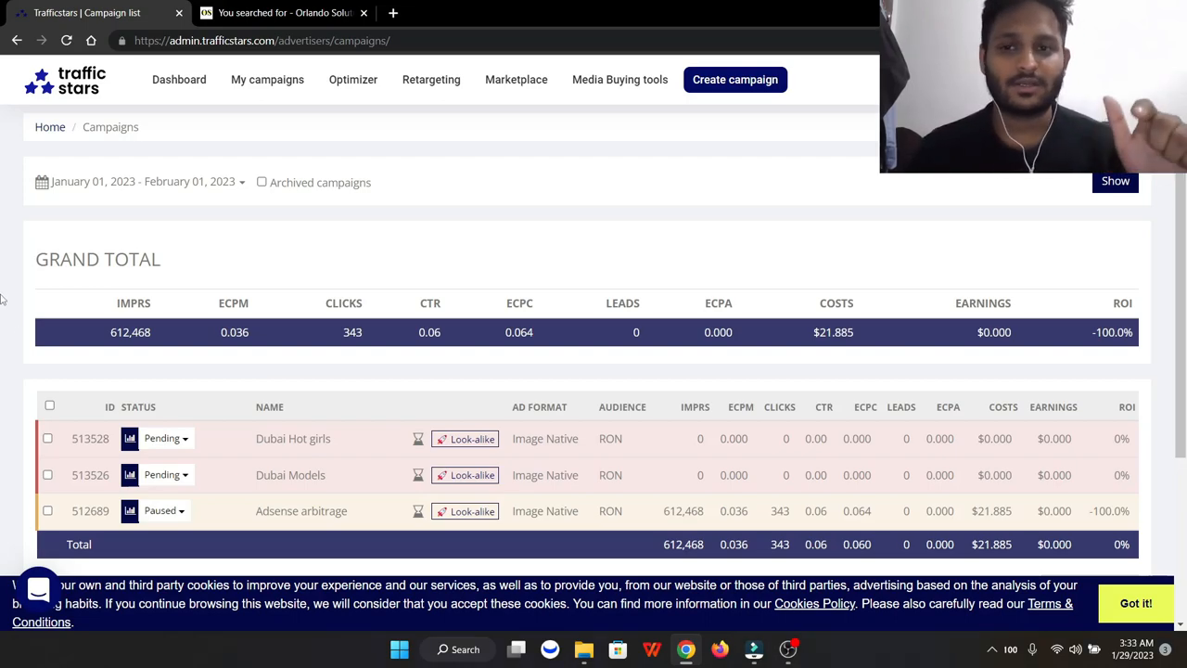